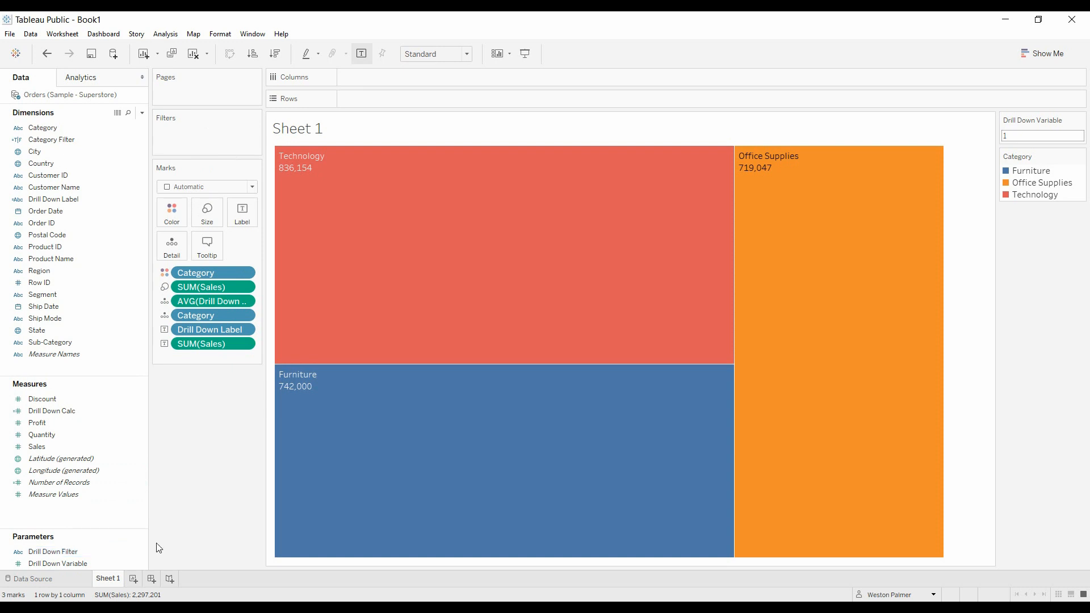
mouse_move(140, 568)
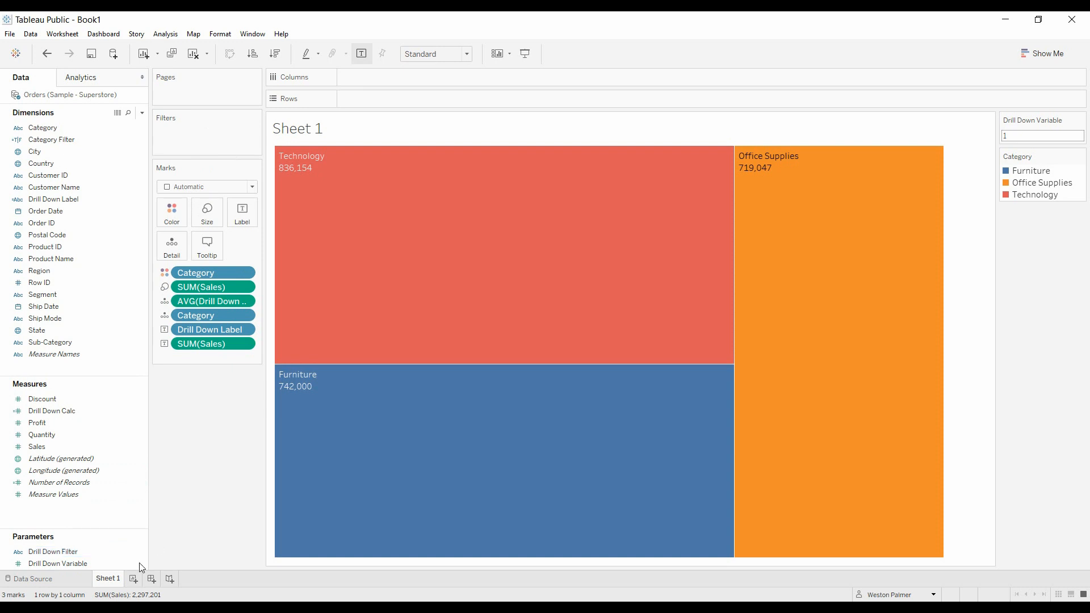
Review the Drill Down Variable parameter settings and close them unchanged
right_click(58, 563)
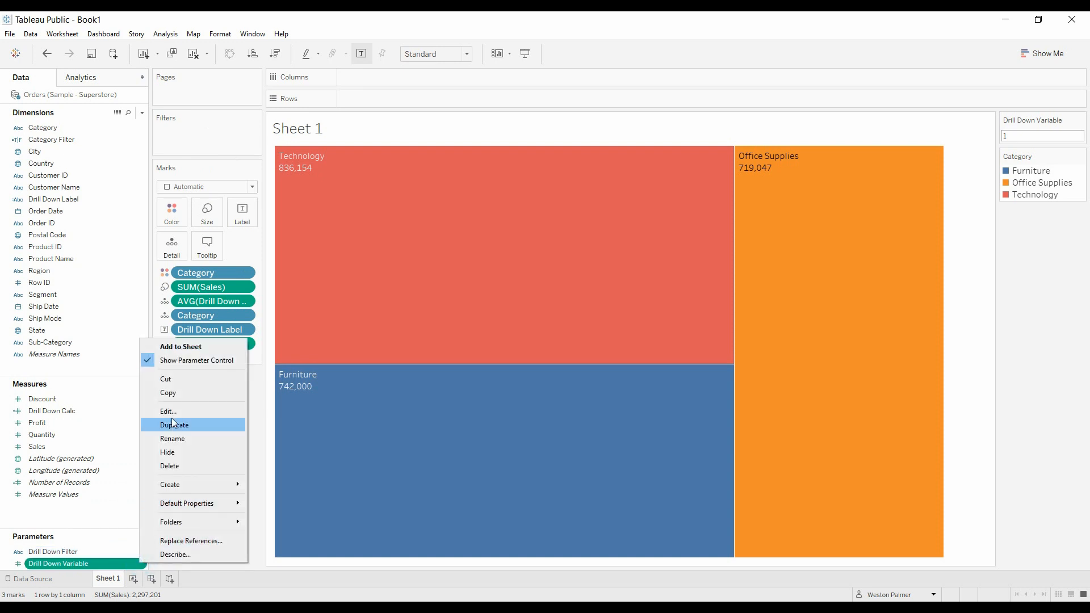
click(175, 425)
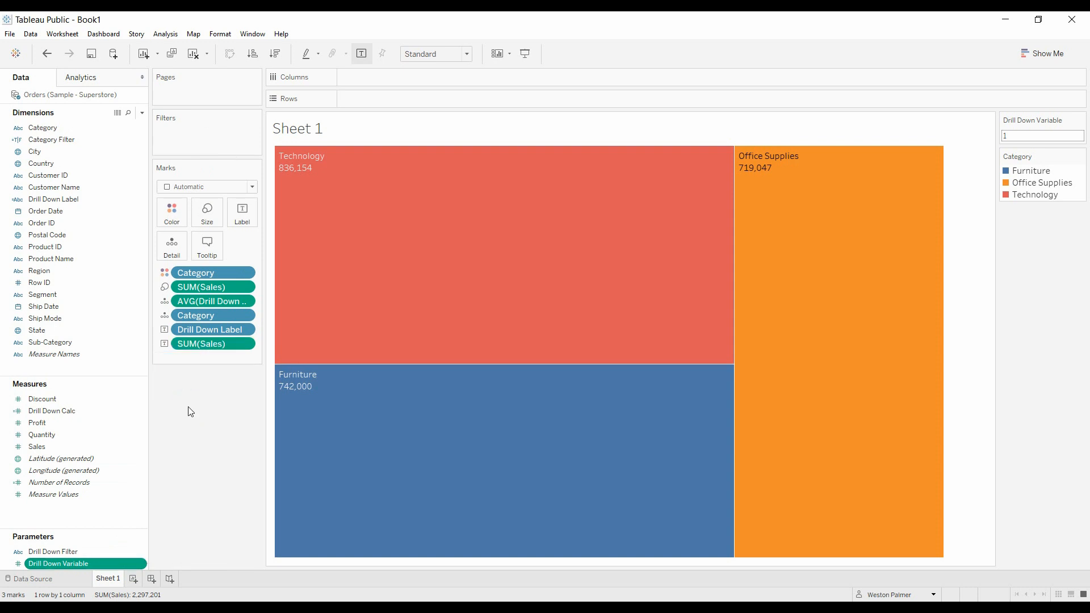
double_click(57, 563)
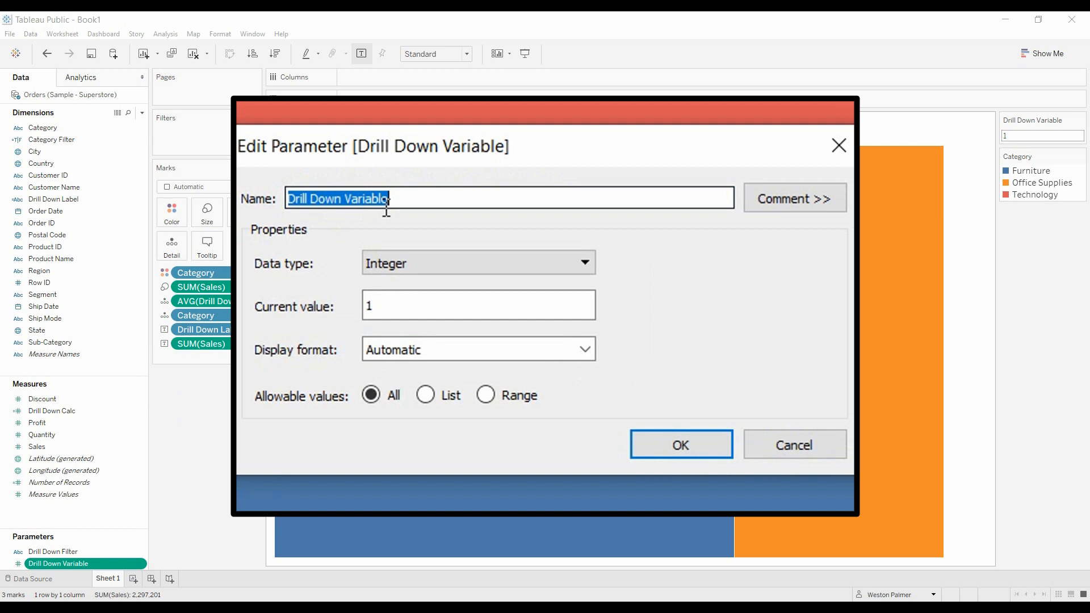
mouse_move(441, 262)
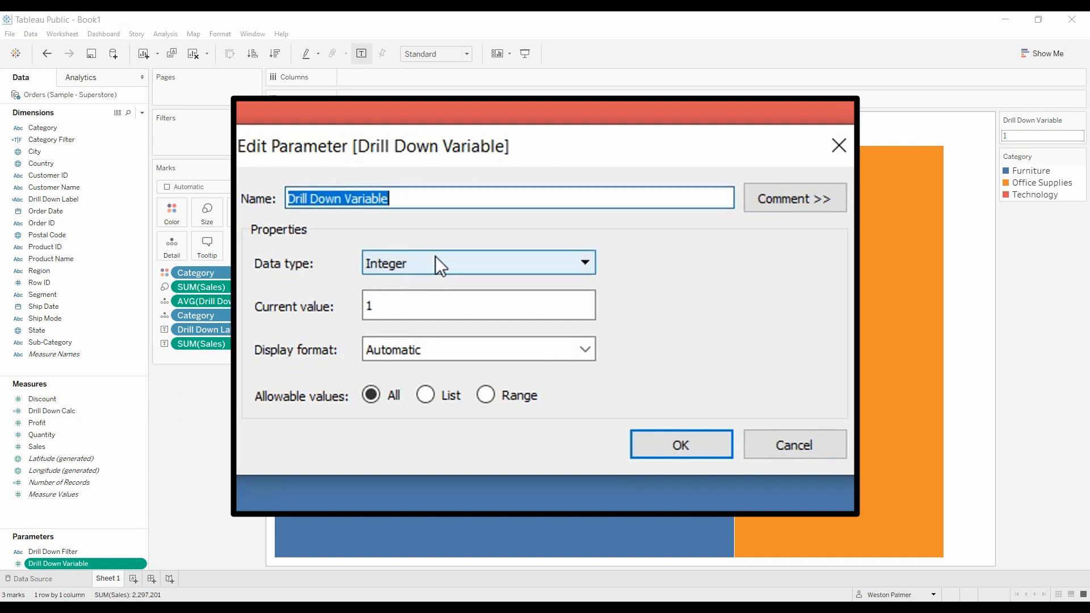
mouse_move(434, 308)
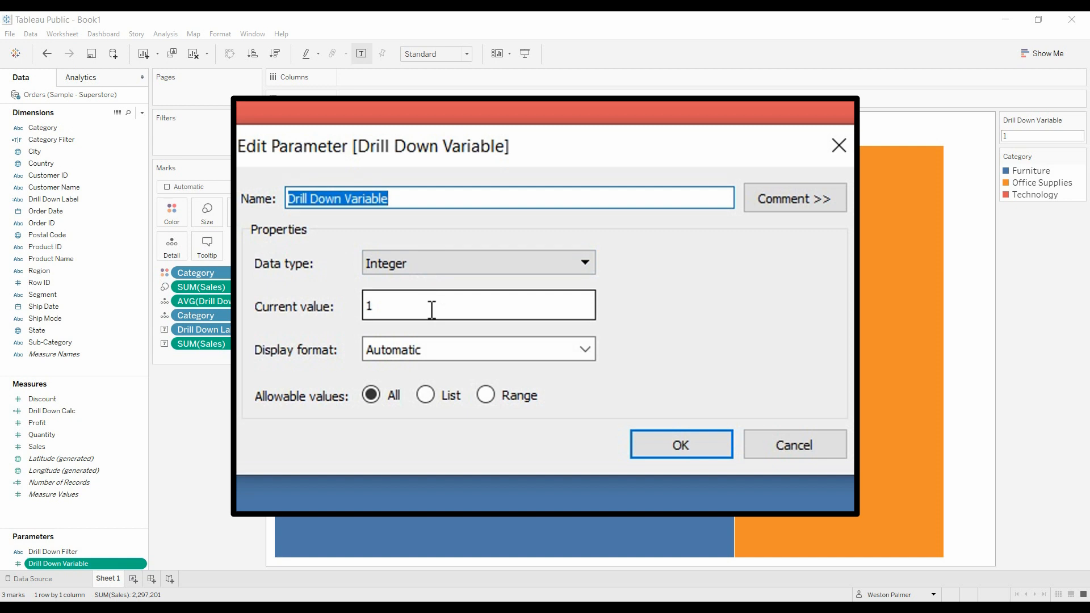
mouse_move(679, 444)
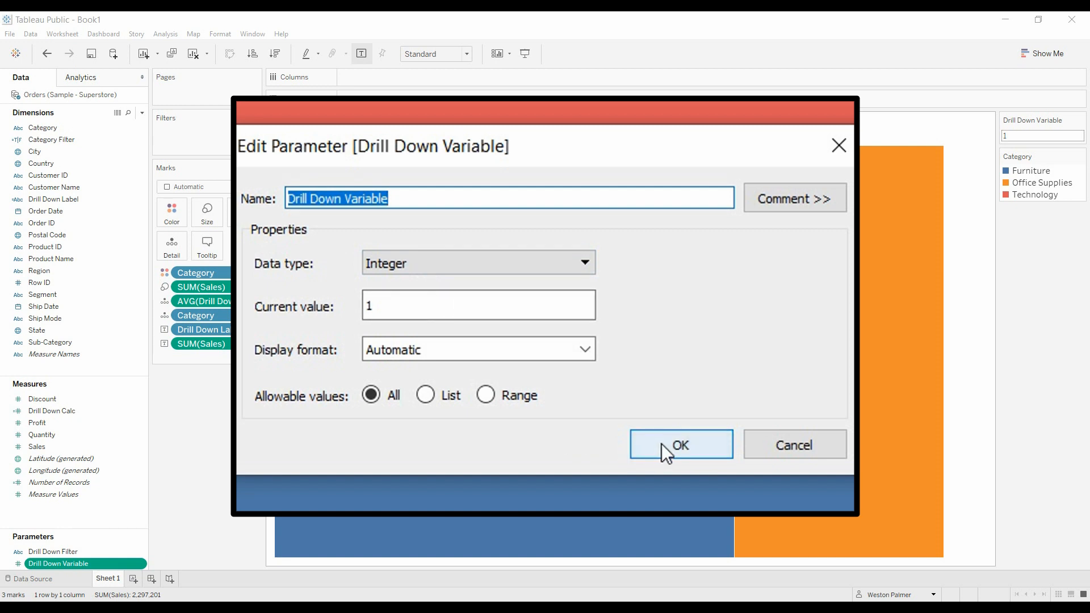
click(680, 444)
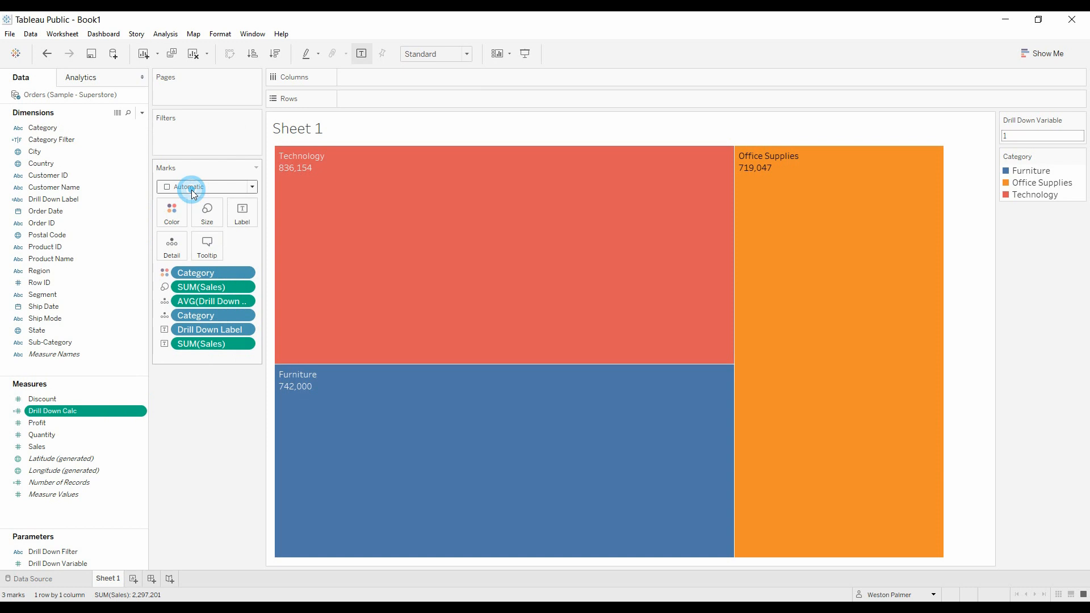
Review the Drill Down Calc formula without changing it
double_click(54, 411)
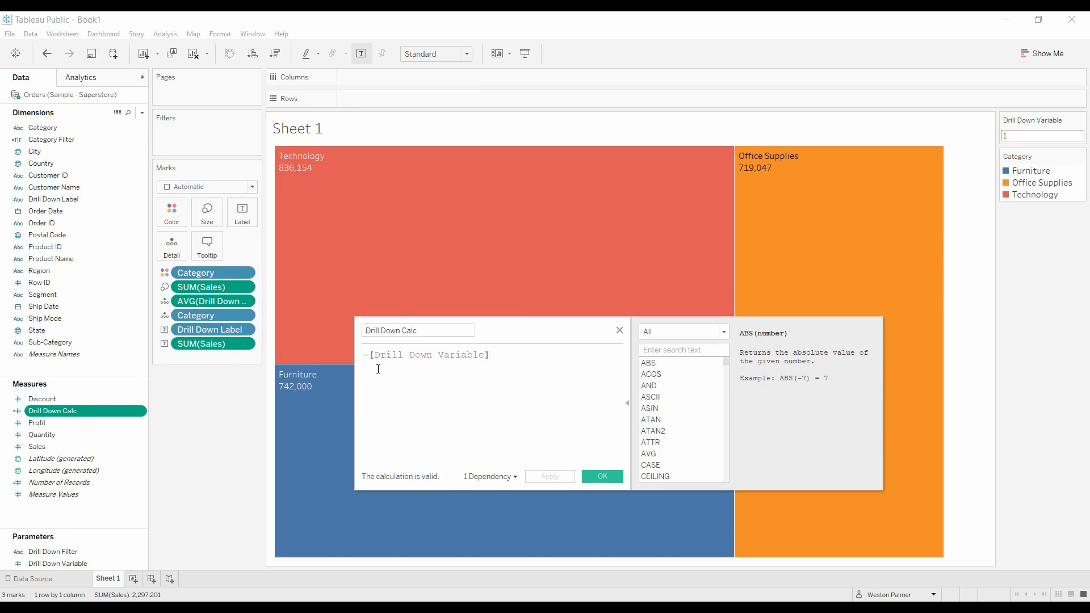
mouse_move(470, 362)
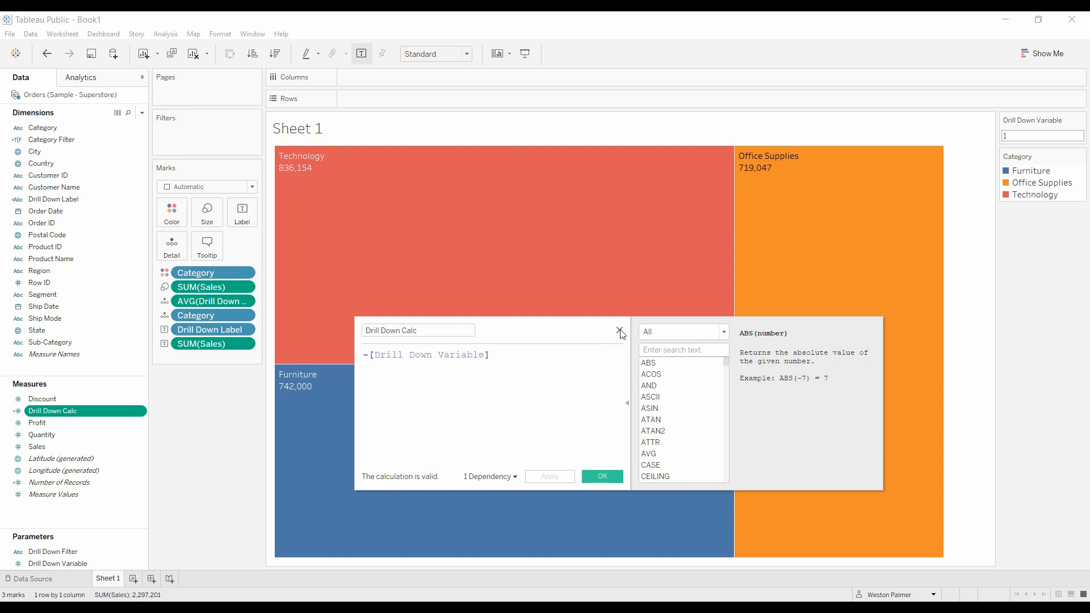
click(619, 332)
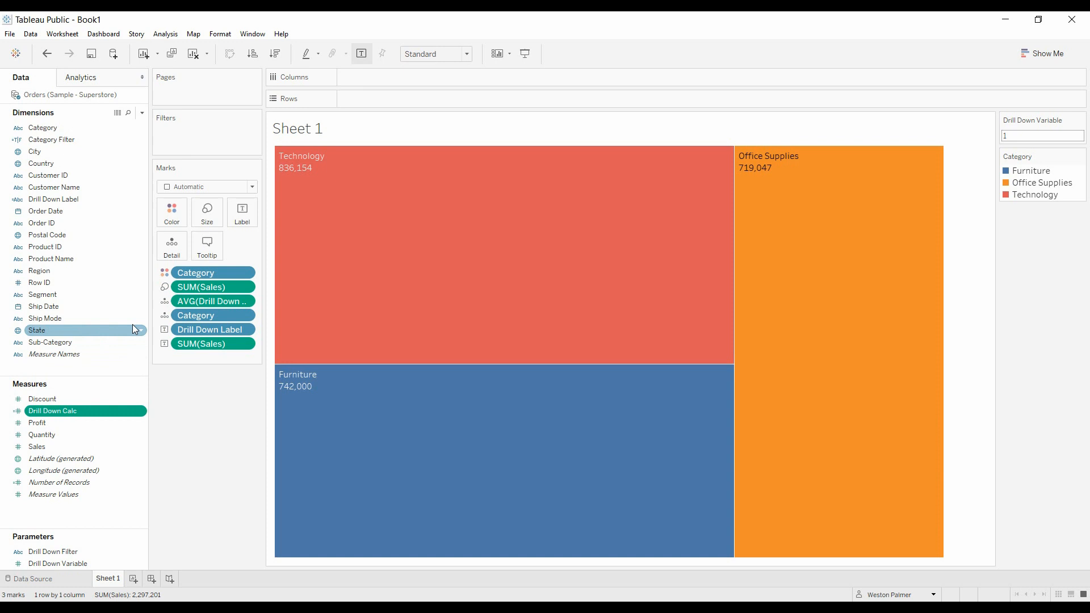
mouse_move(147, 138)
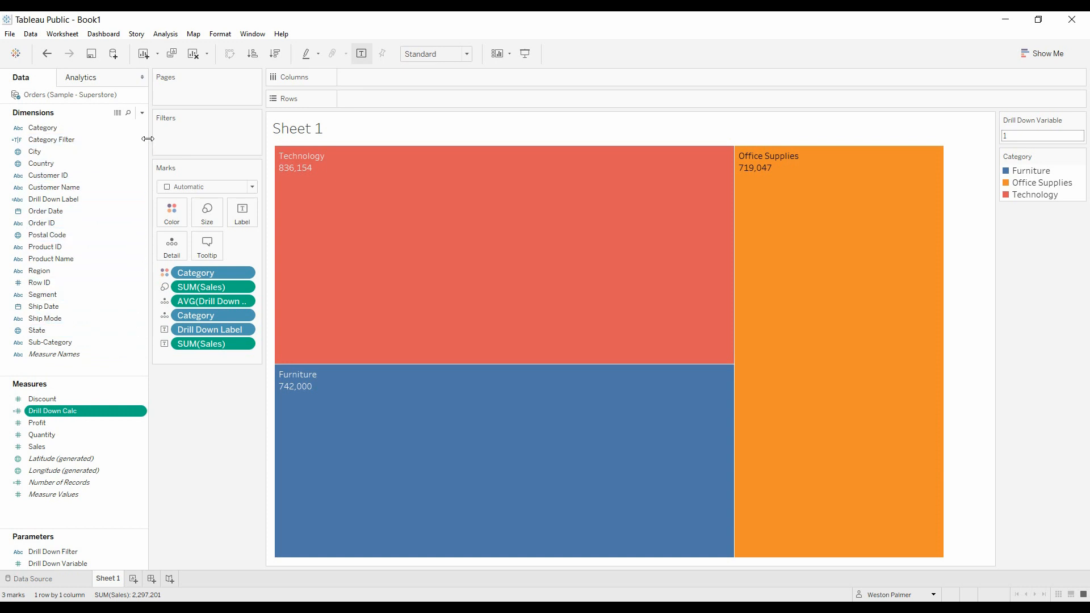
click(54, 199)
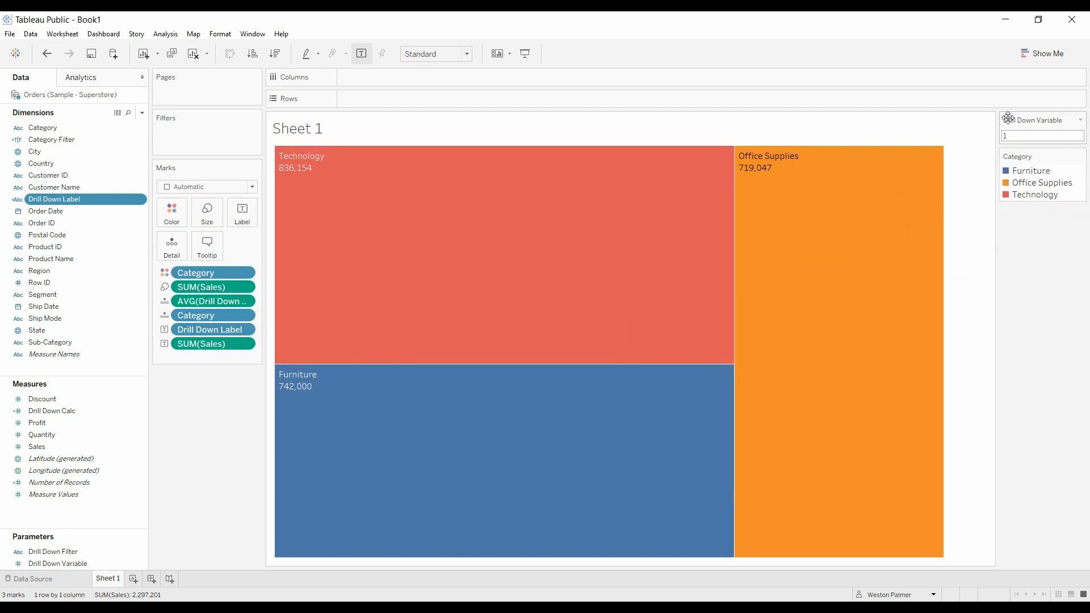
click(52, 410)
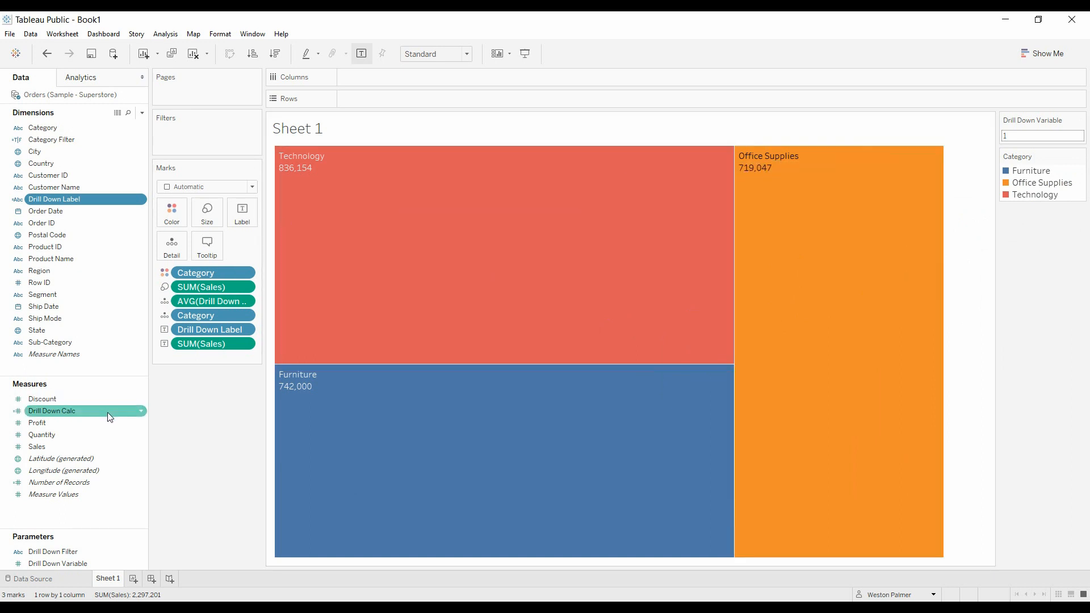
mouse_move(108, 199)
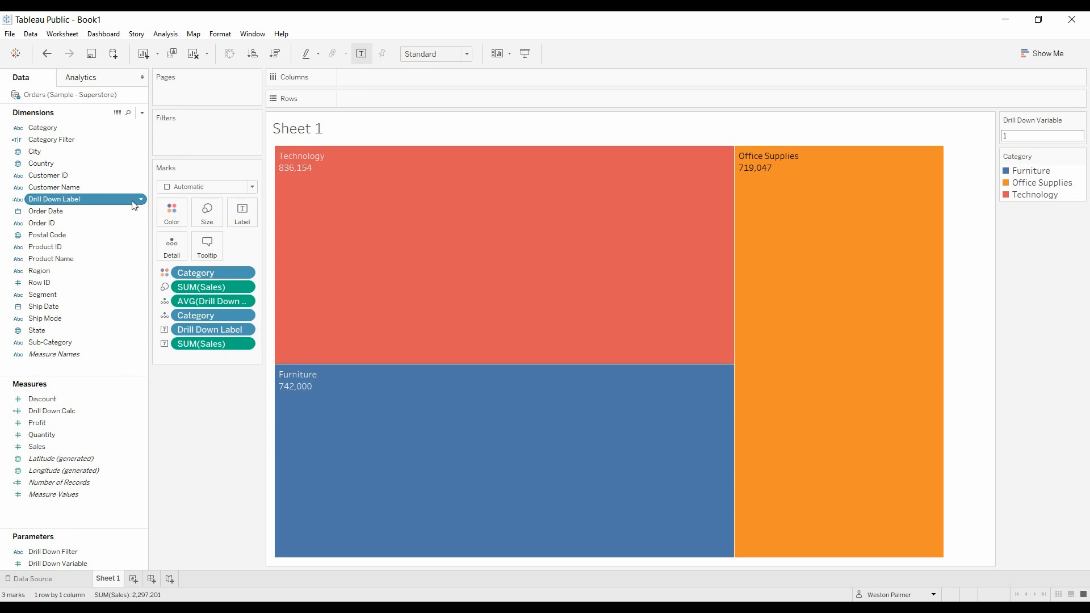
mouse_move(252, 497)
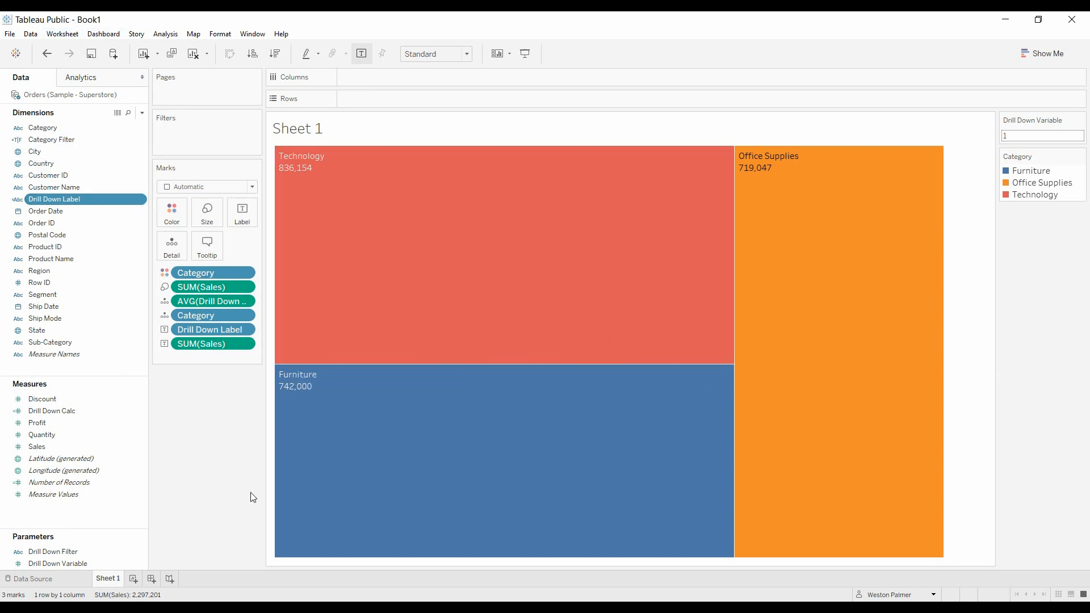
mouse_move(502, 458)
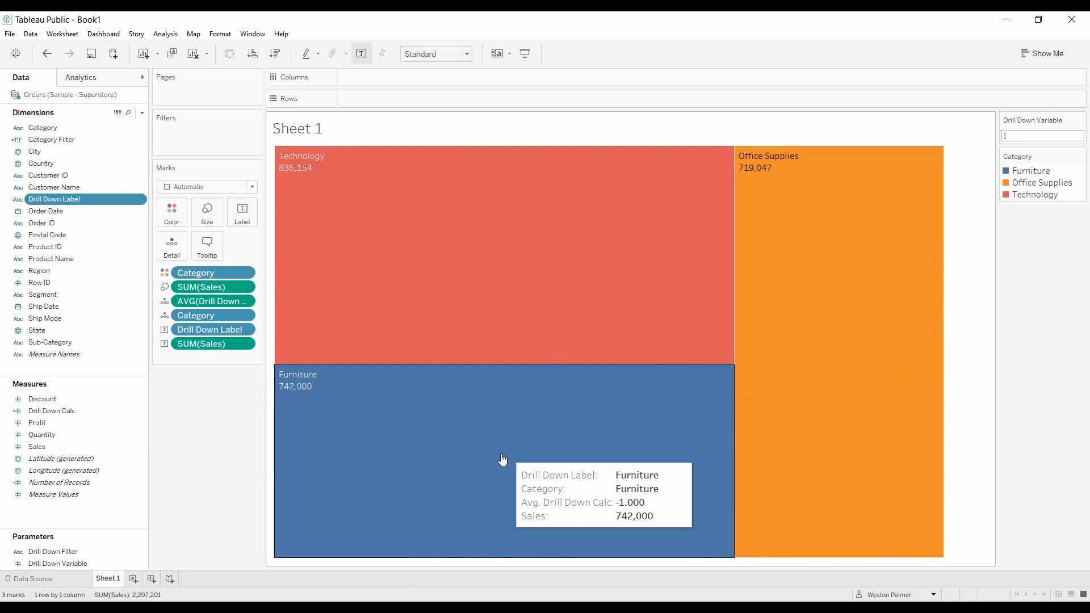
mouse_move(100, 105)
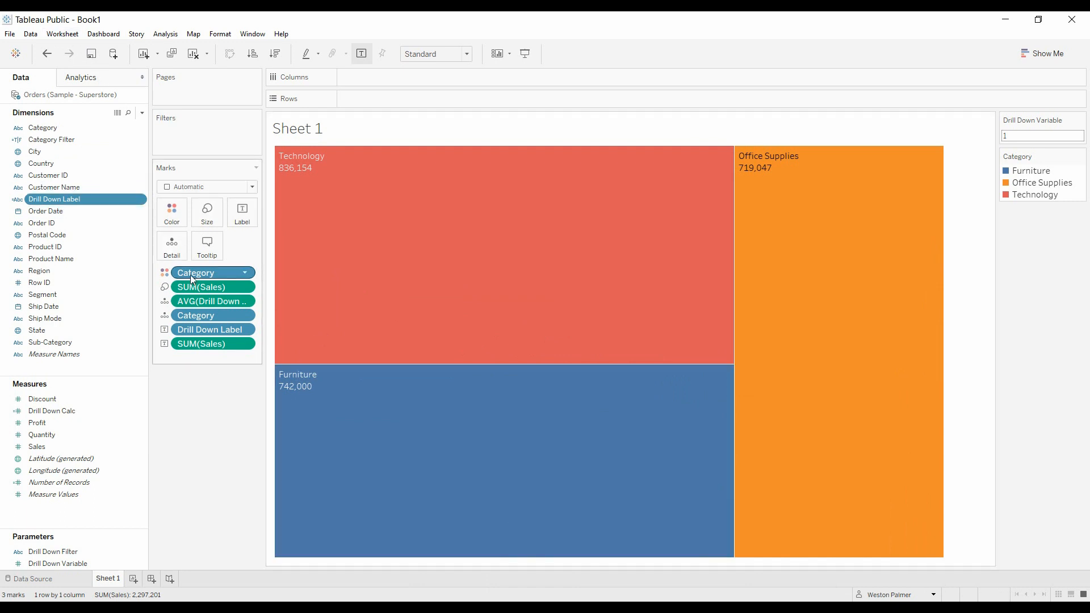
mouse_move(212, 286)
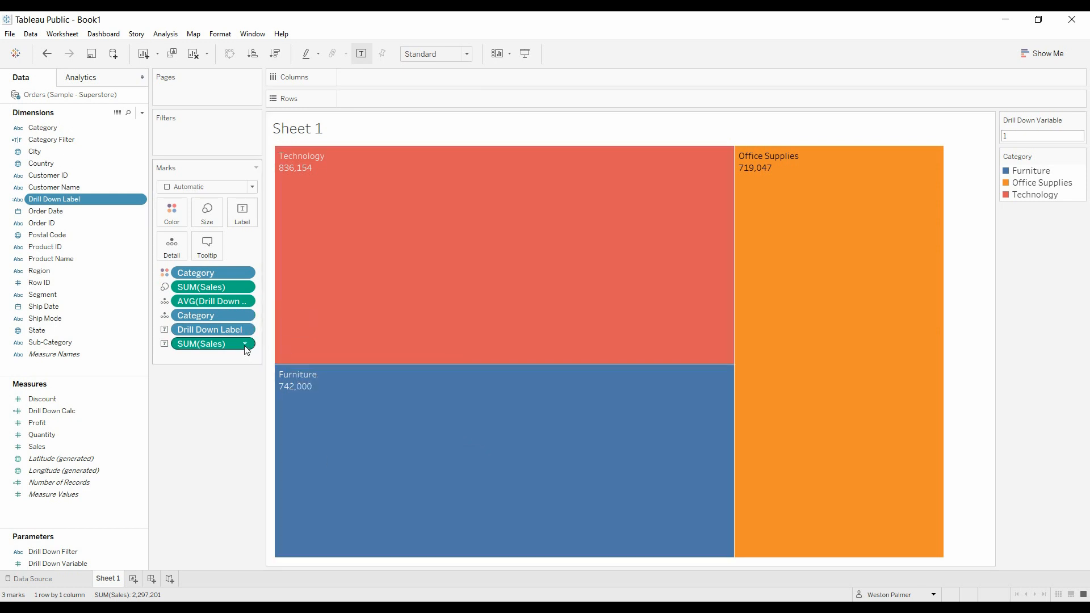
mouse_move(250, 342)
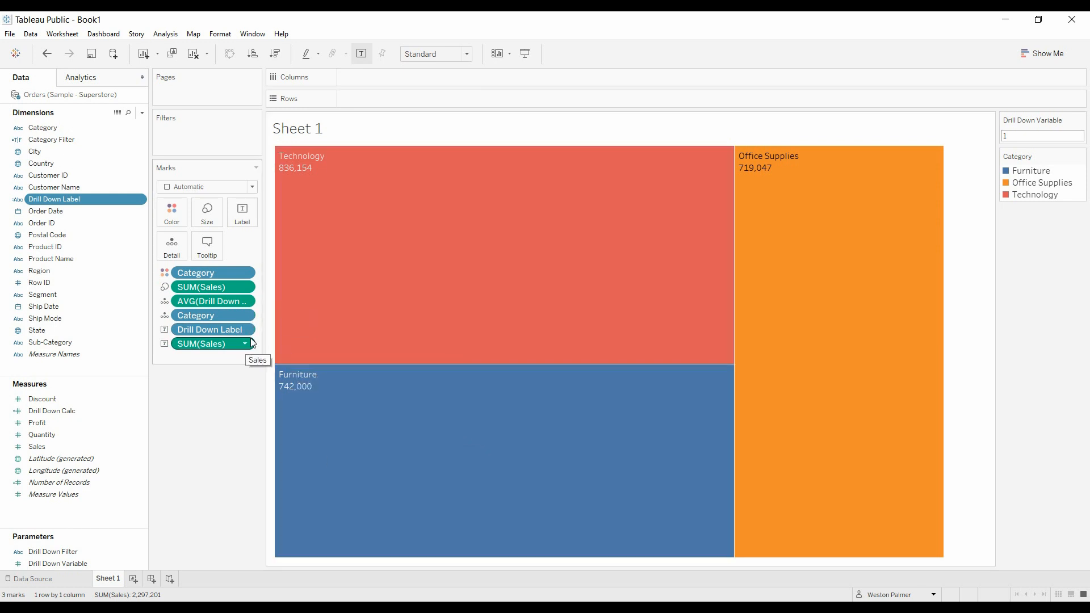
Show the sheet's actions list and select the Change Drill Down Level action
click(61, 33)
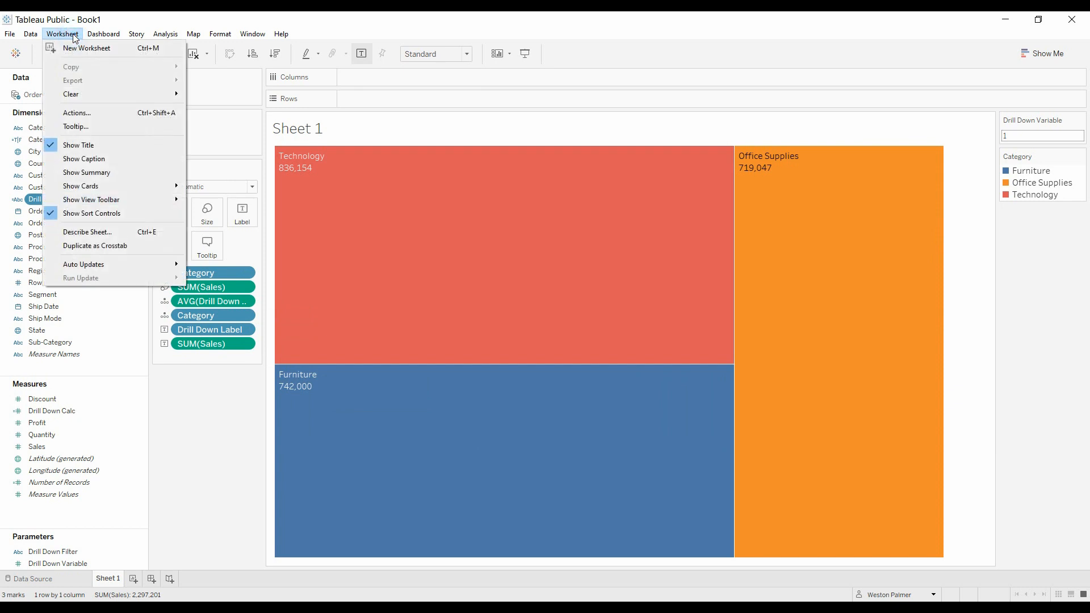
click(76, 112)
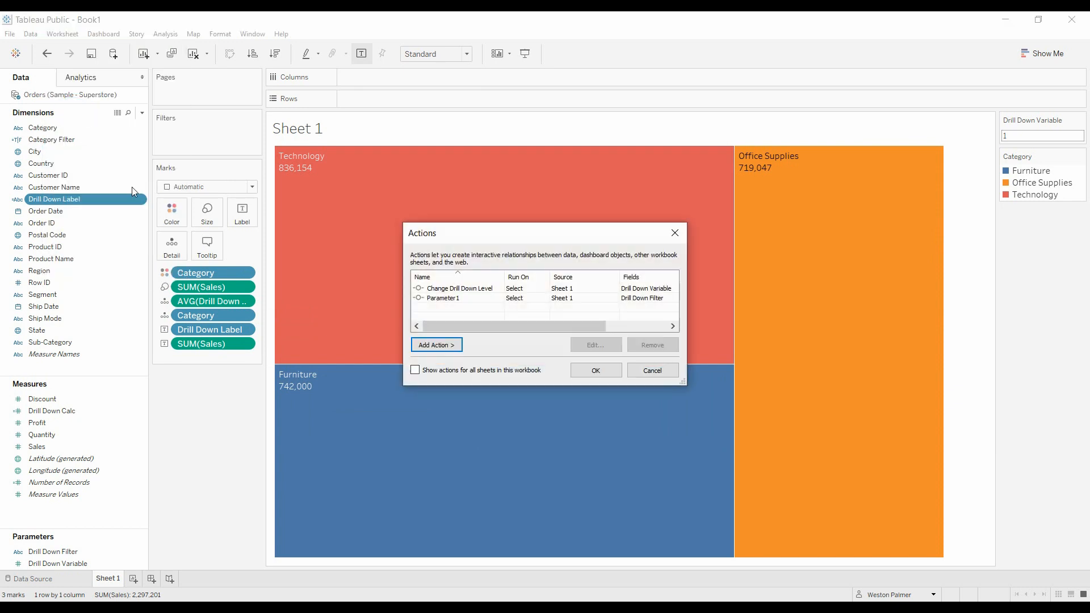
click(459, 287)
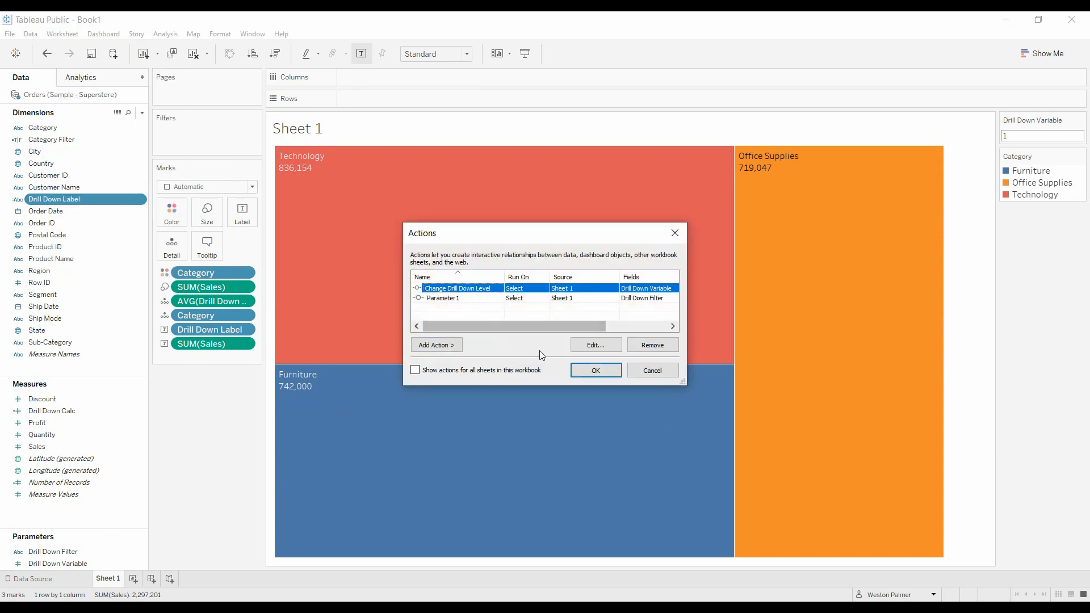
Confirm Change Drill Down Level: on Select, set Drill Down Variable to AVG(Drill Down Calc)
click(594, 344)
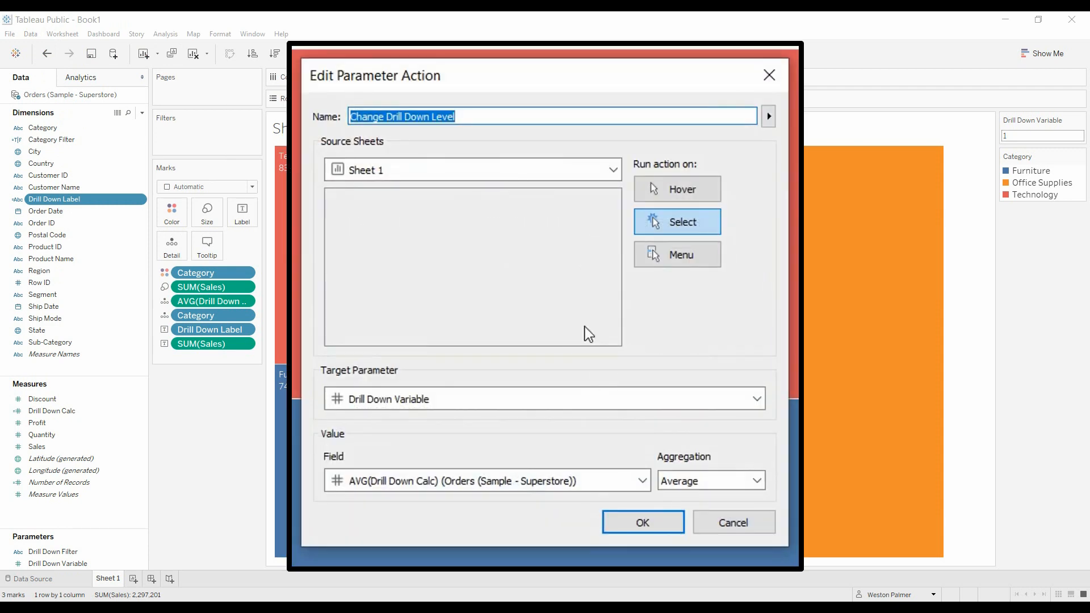
mouse_move(371, 420)
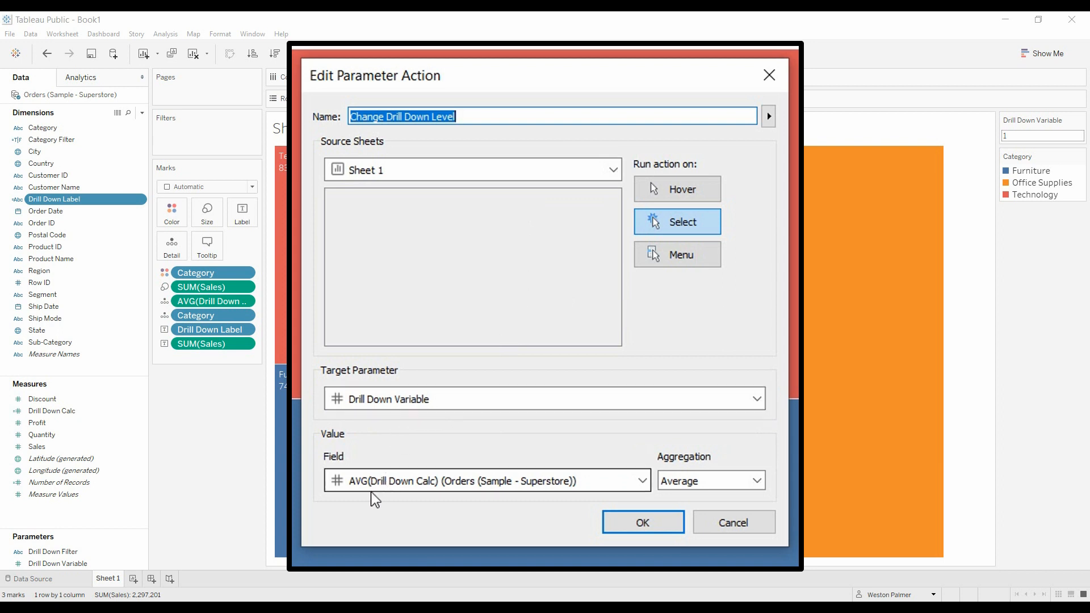
mouse_move(369, 502)
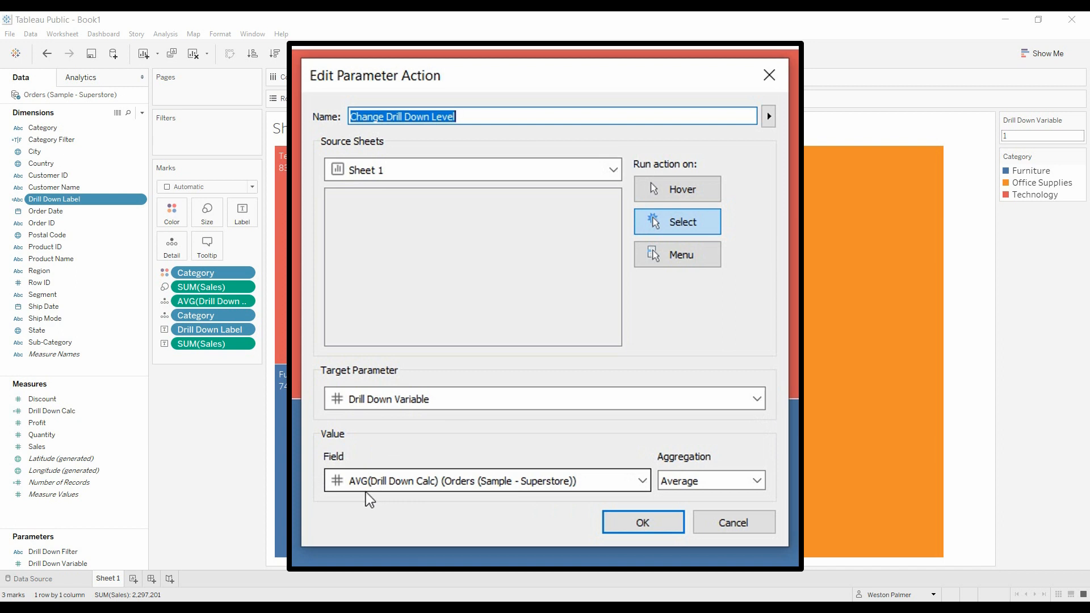
mouse_move(433, 494)
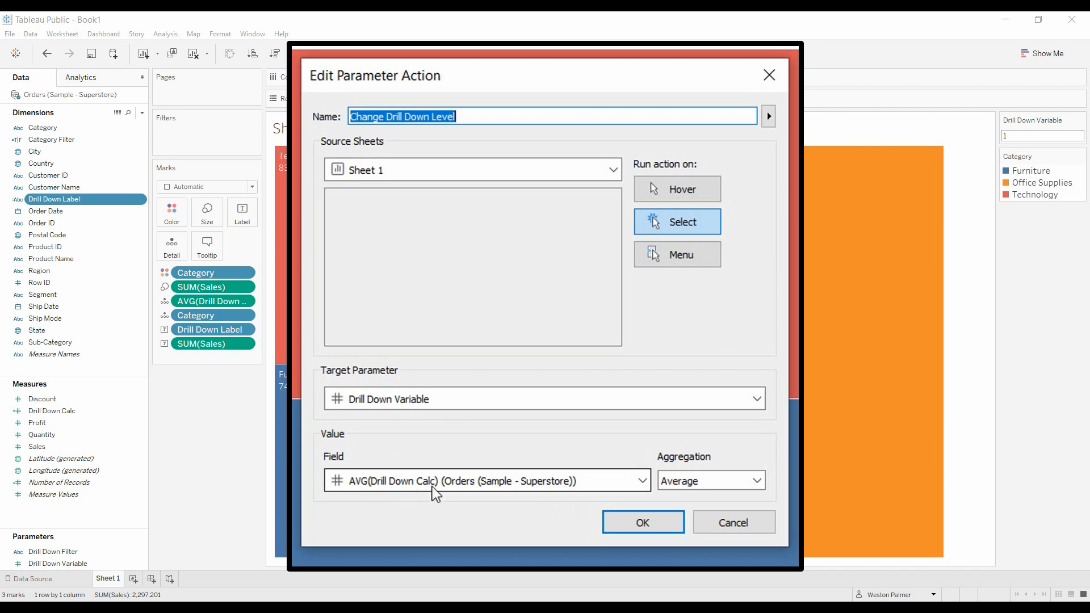
mouse_move(714, 501)
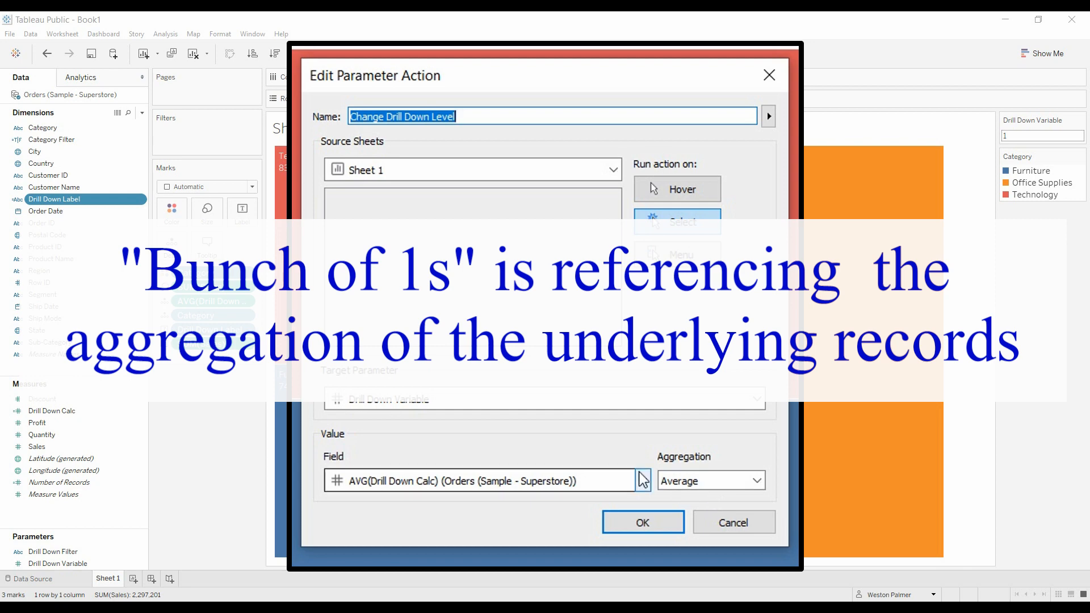
mouse_move(464, 484)
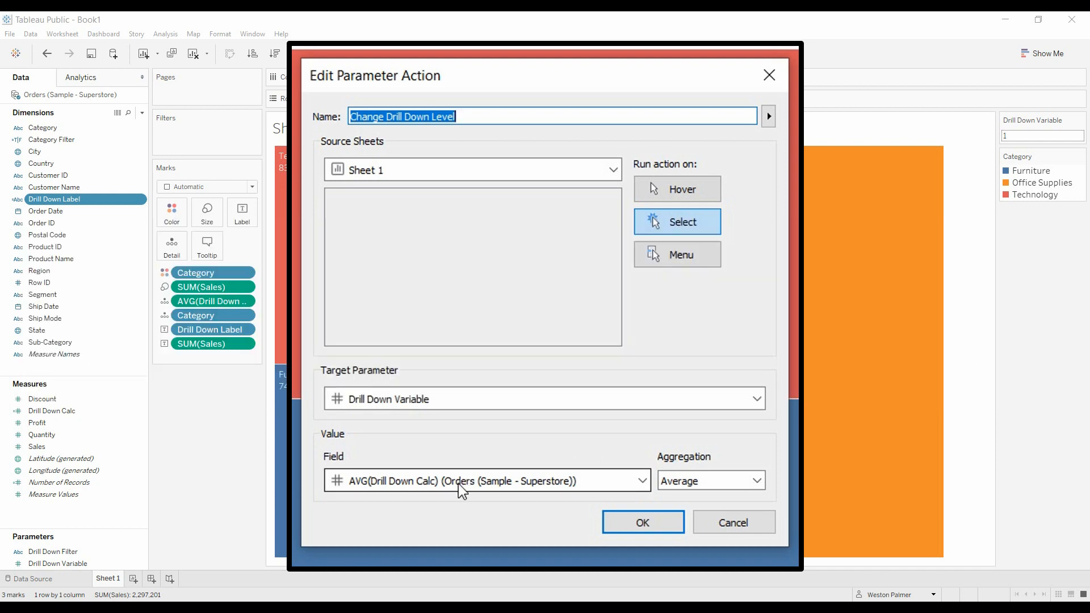
mouse_move(425, 501)
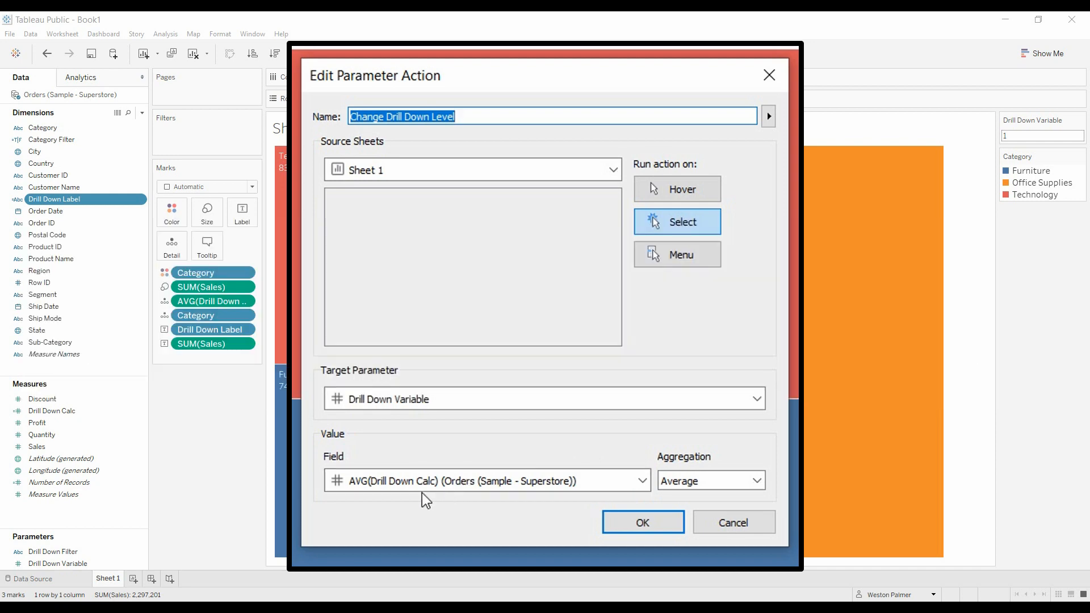
mouse_move(514, 438)
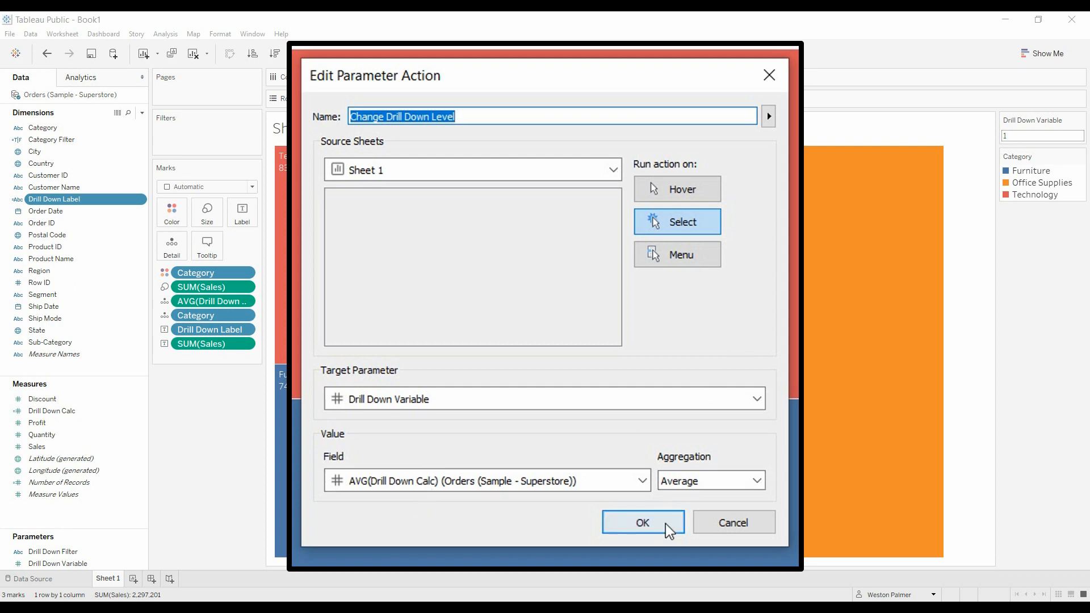
click(641, 522)
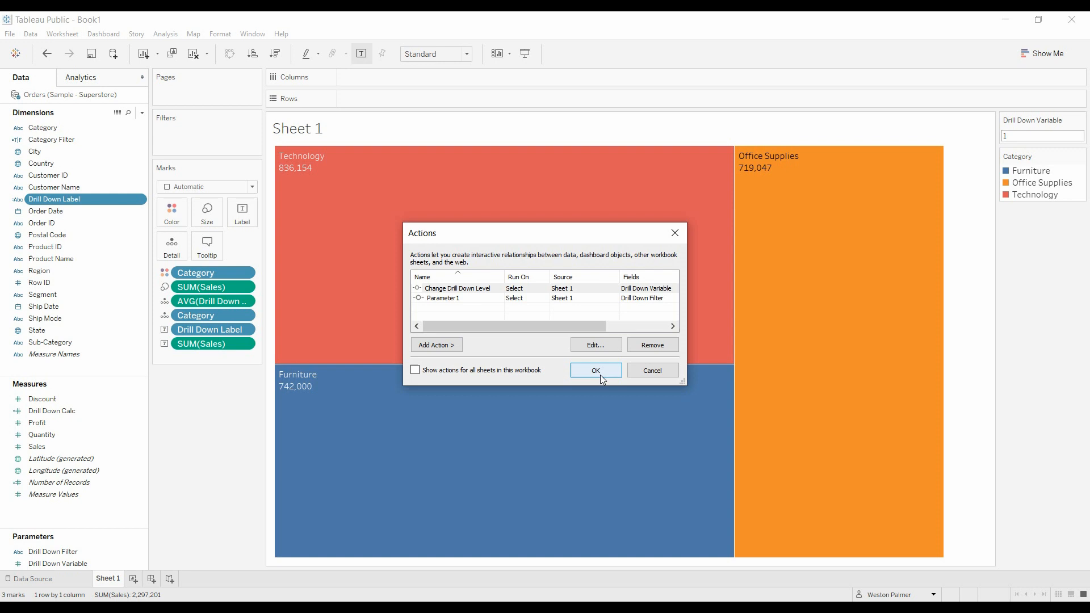
Close the actions list so the treemap can drill into sub-categories
click(594, 370)
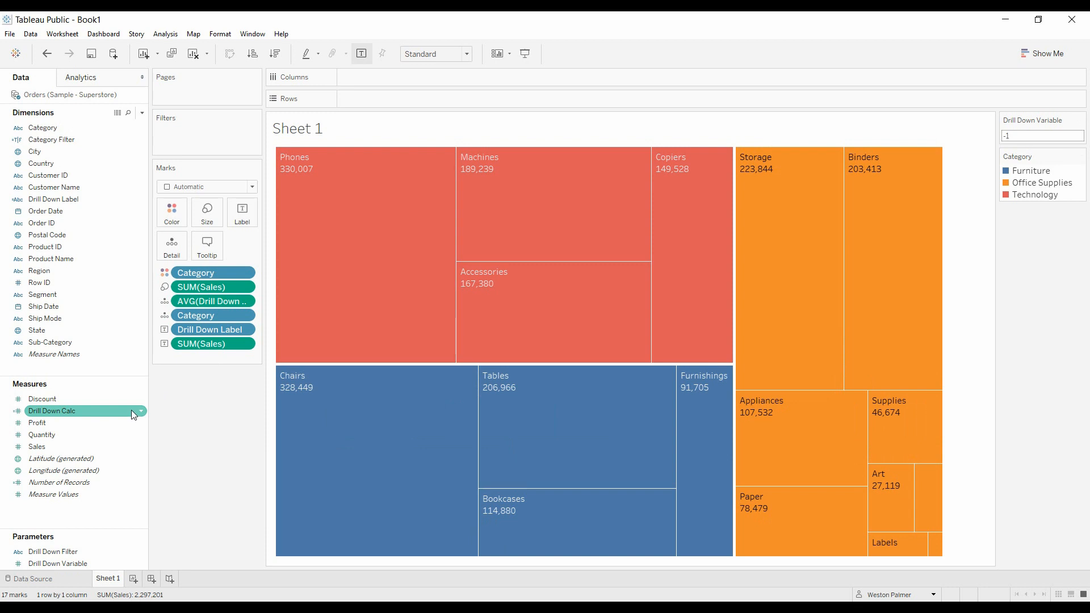
mouse_move(175, 413)
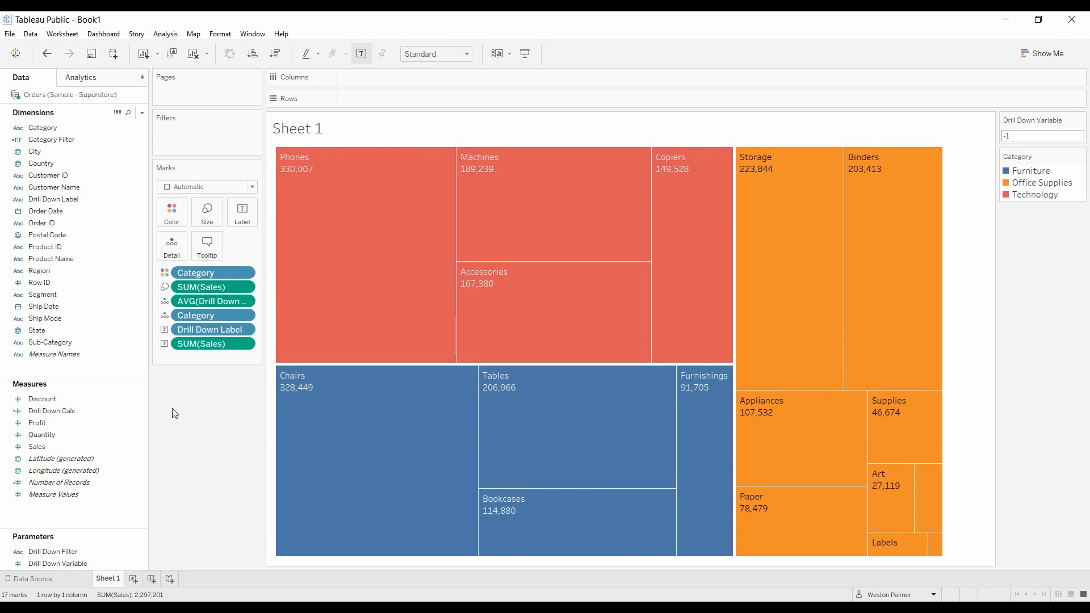
mouse_move(150, 368)
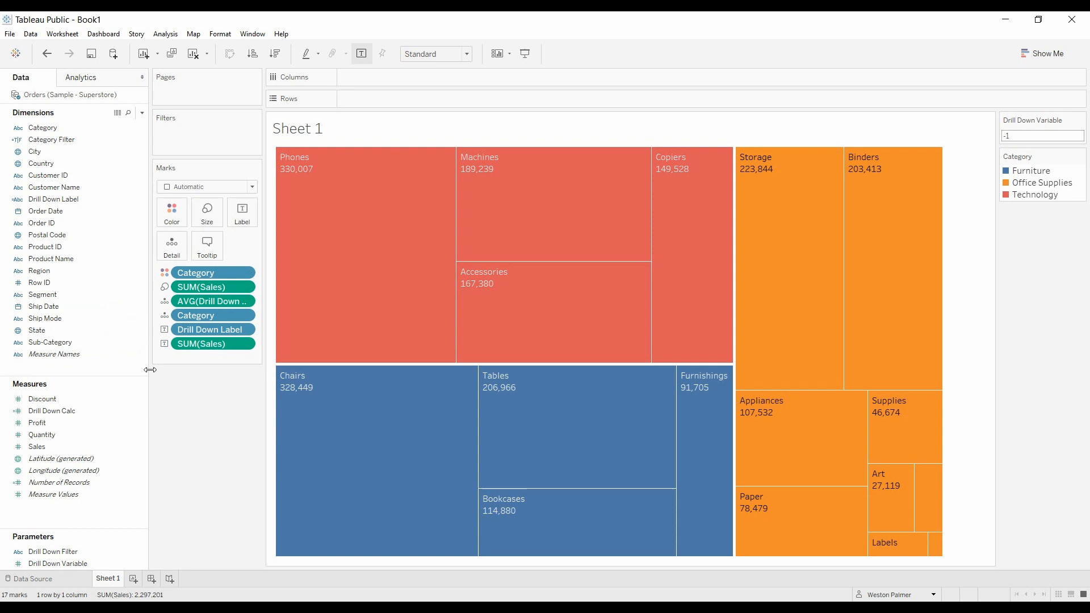
Review the Drill Down Label IF formula unchanged and return the treemap to the three categories
right_click(54, 199)
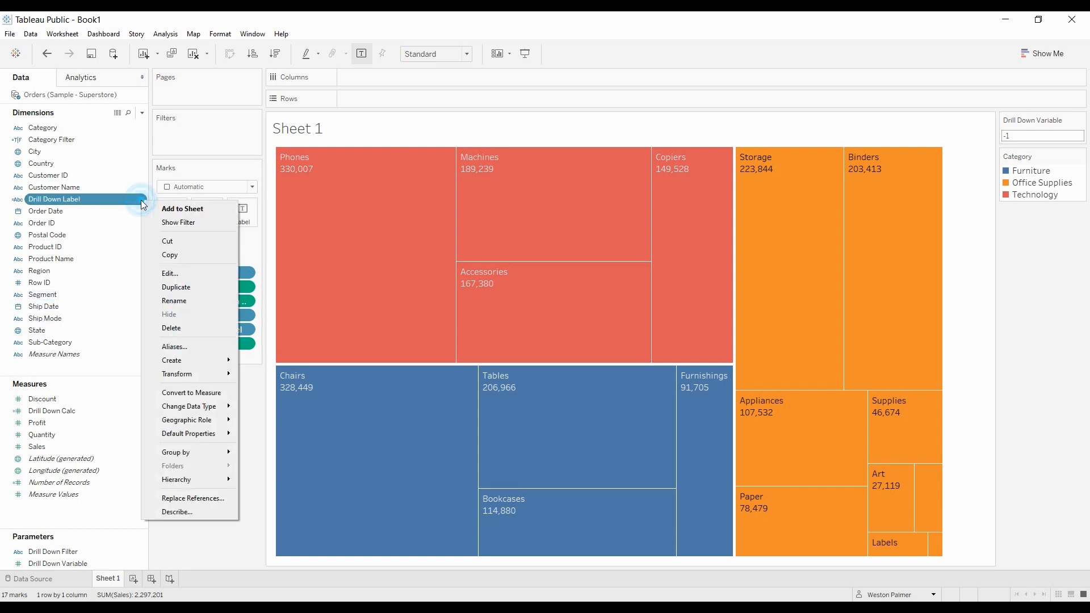
click(170, 273)
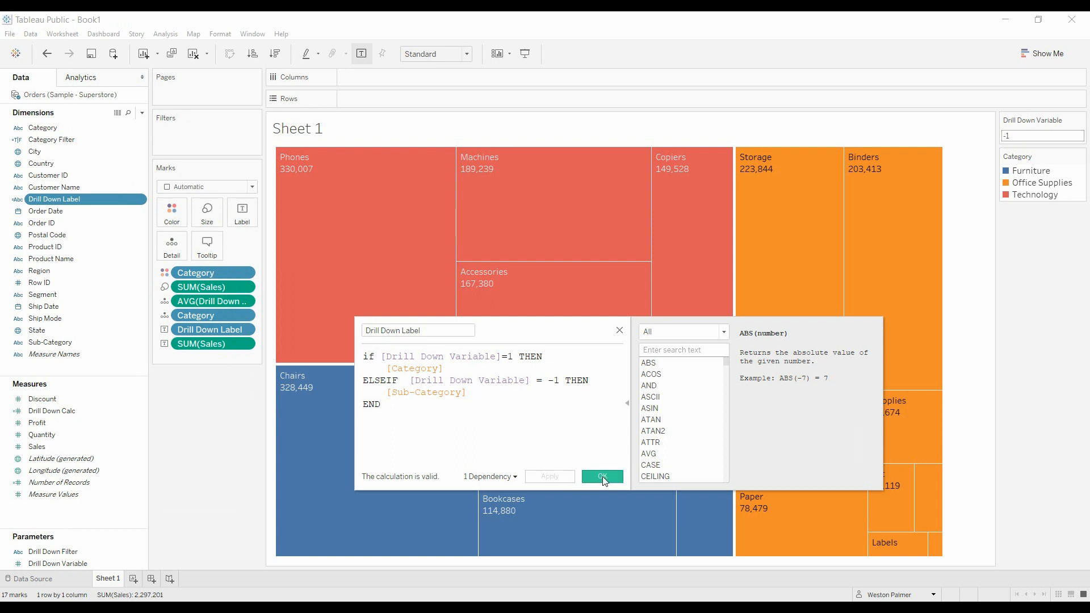
mouse_move(602, 475)
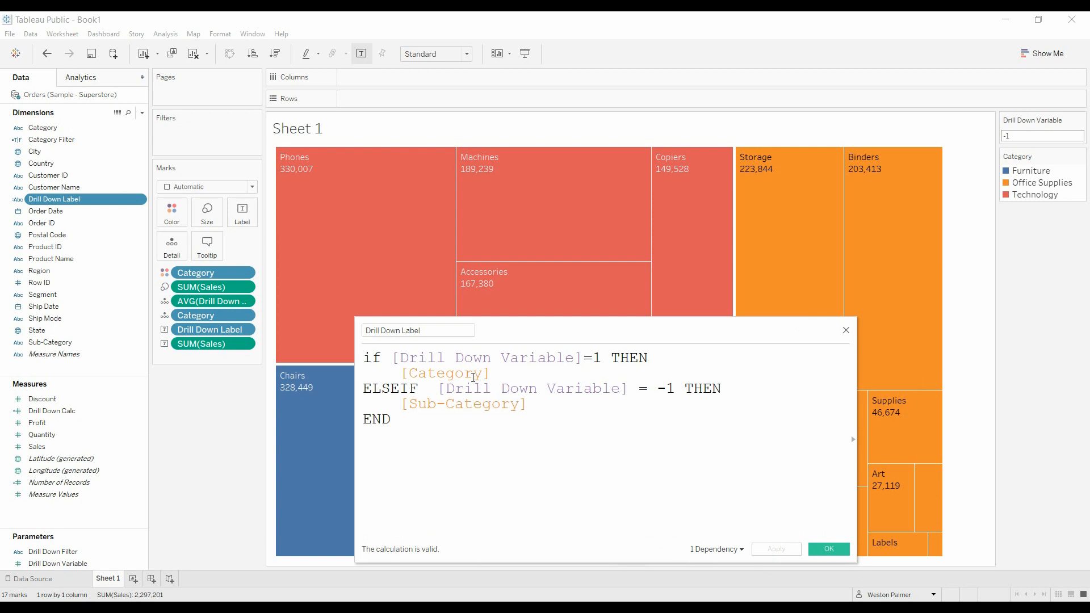
click(828, 549)
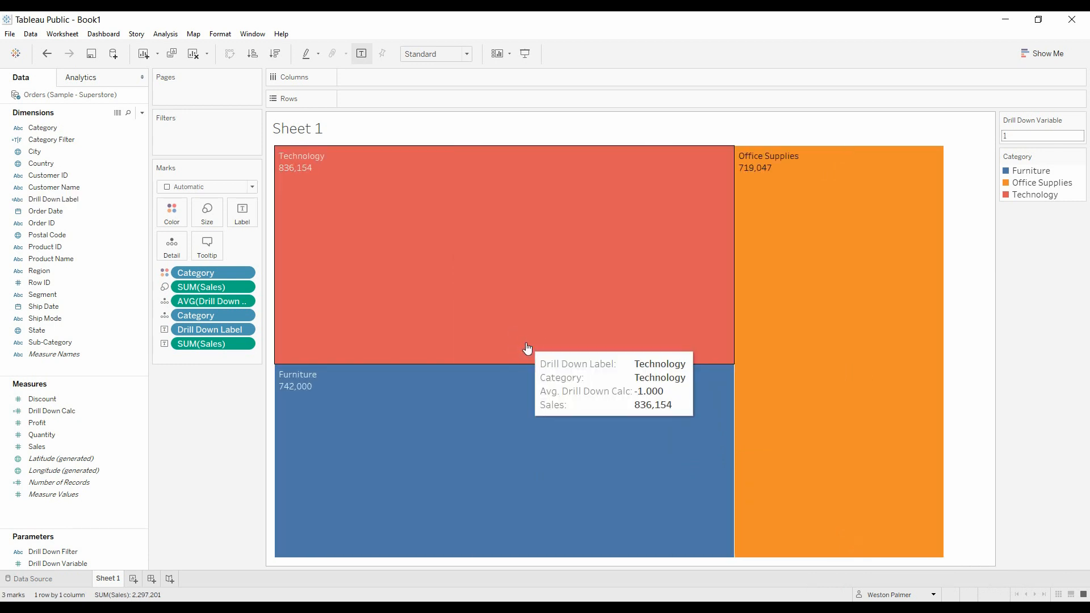
mouse_move(519, 352)
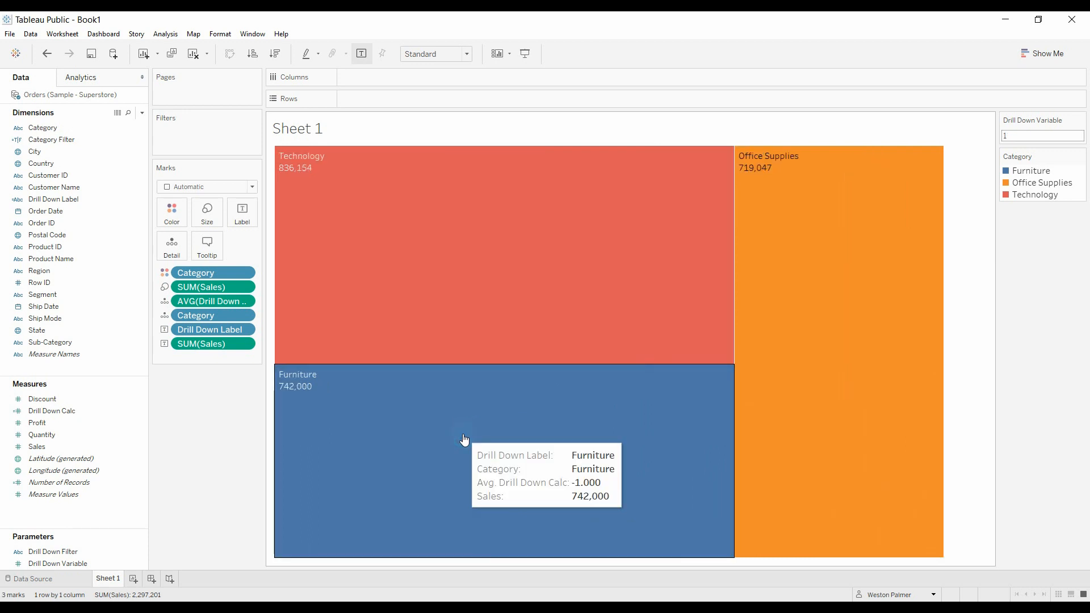
click(58, 563)
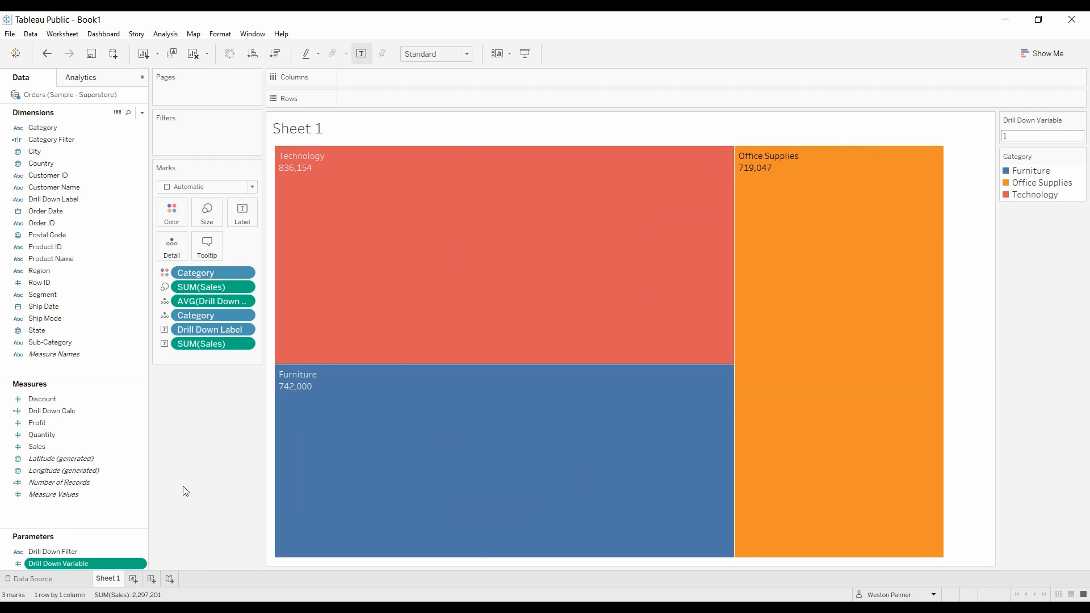
right_click(55, 552)
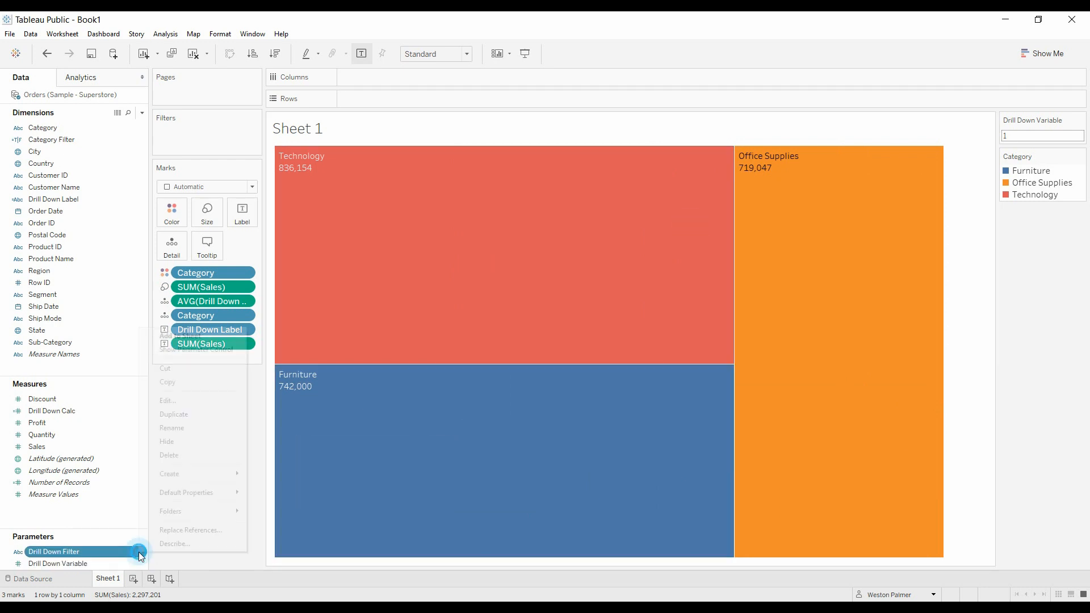
click(168, 400)
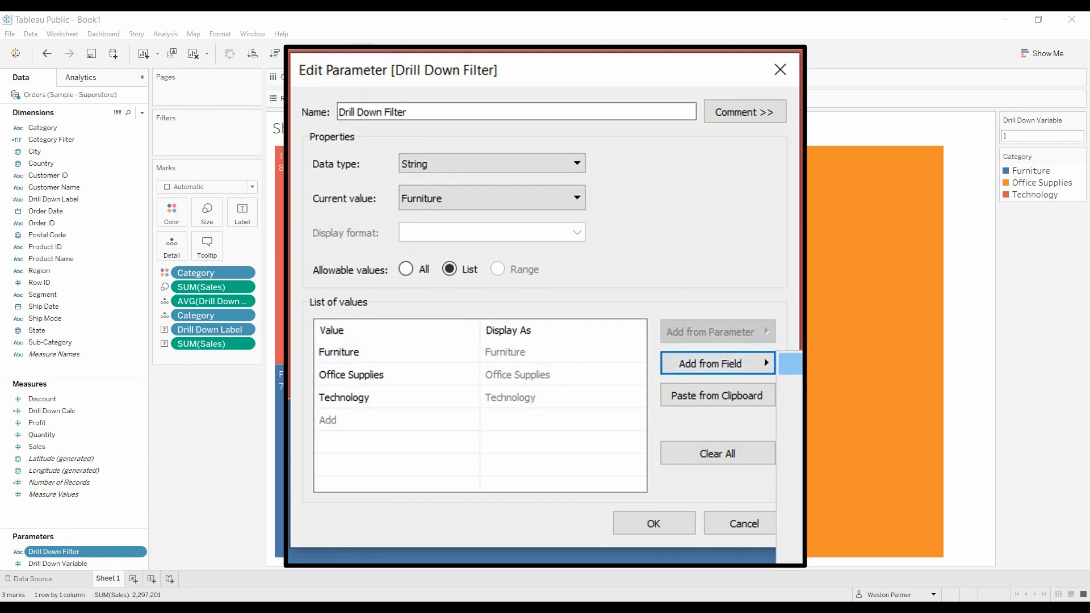
mouse_move(743, 281)
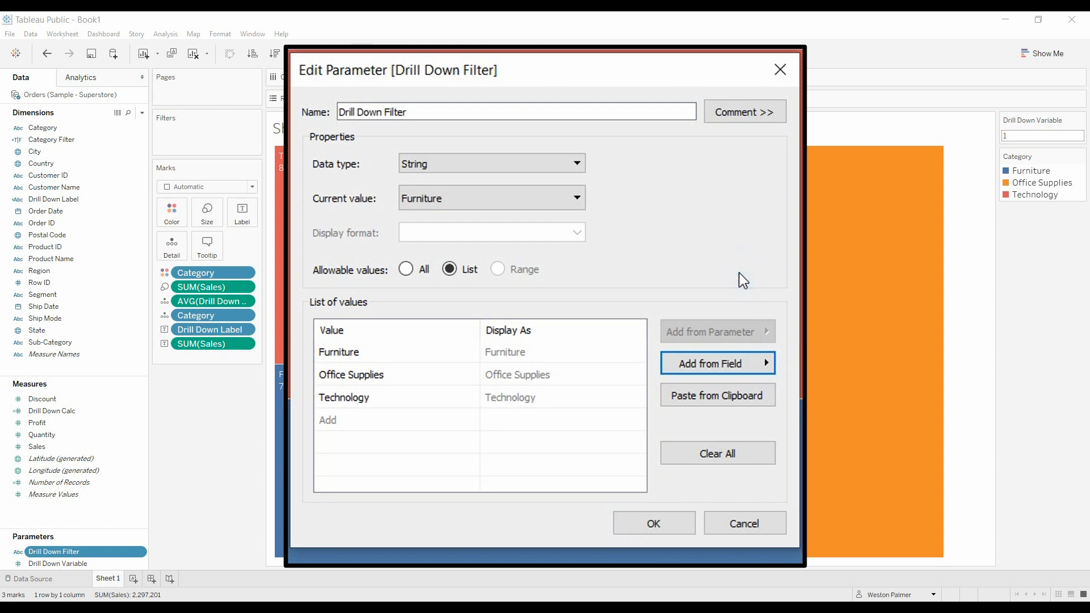
click(652, 522)
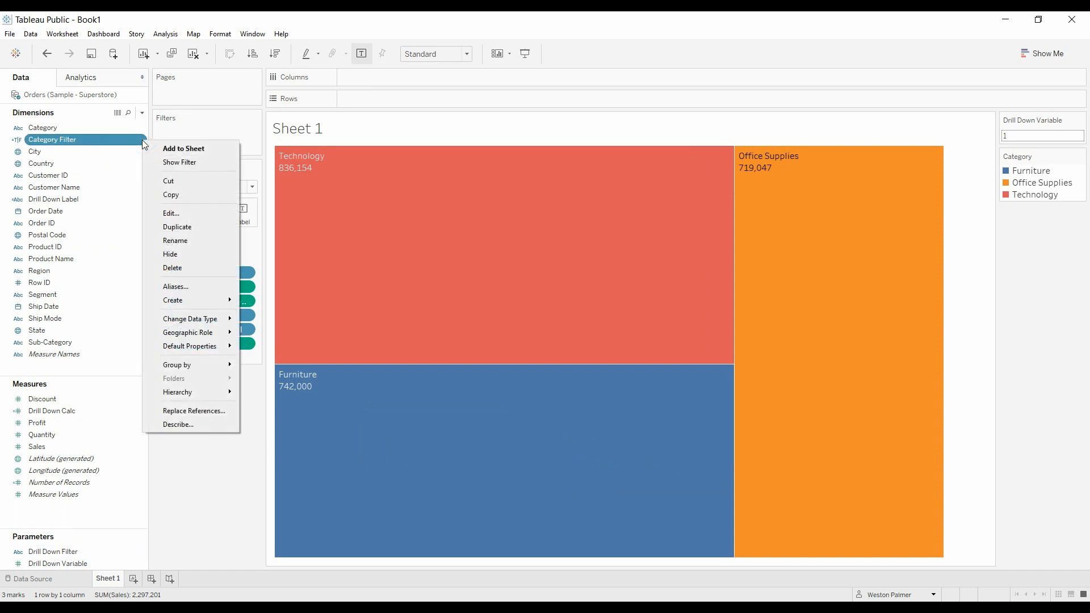
Review the Category Filter formula: True at Drill Down Variable 1, else Category equals Drill Down Filter
click(172, 212)
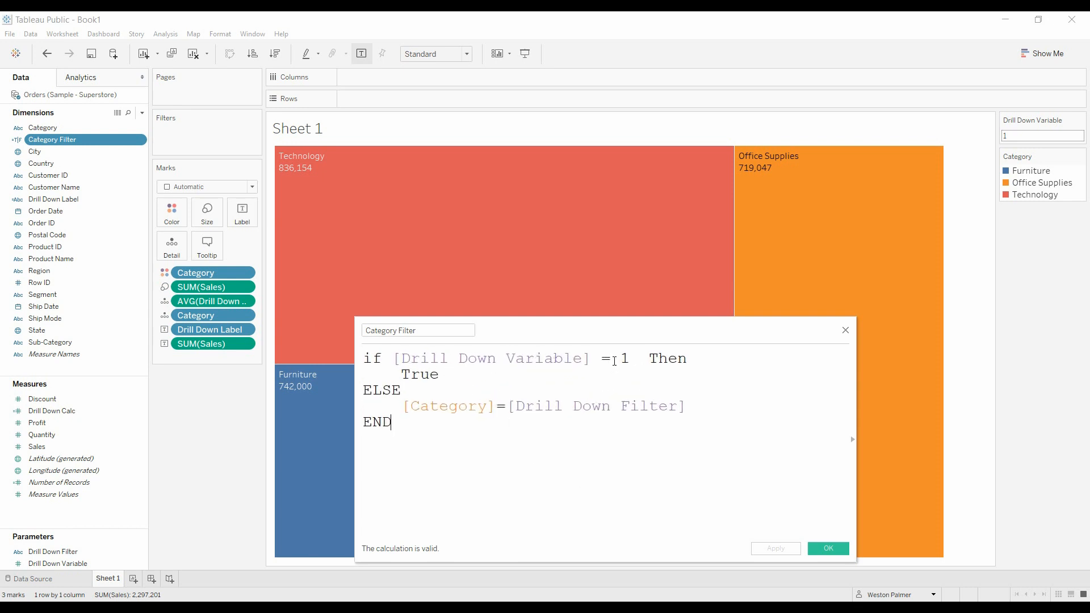
mouse_move(592, 166)
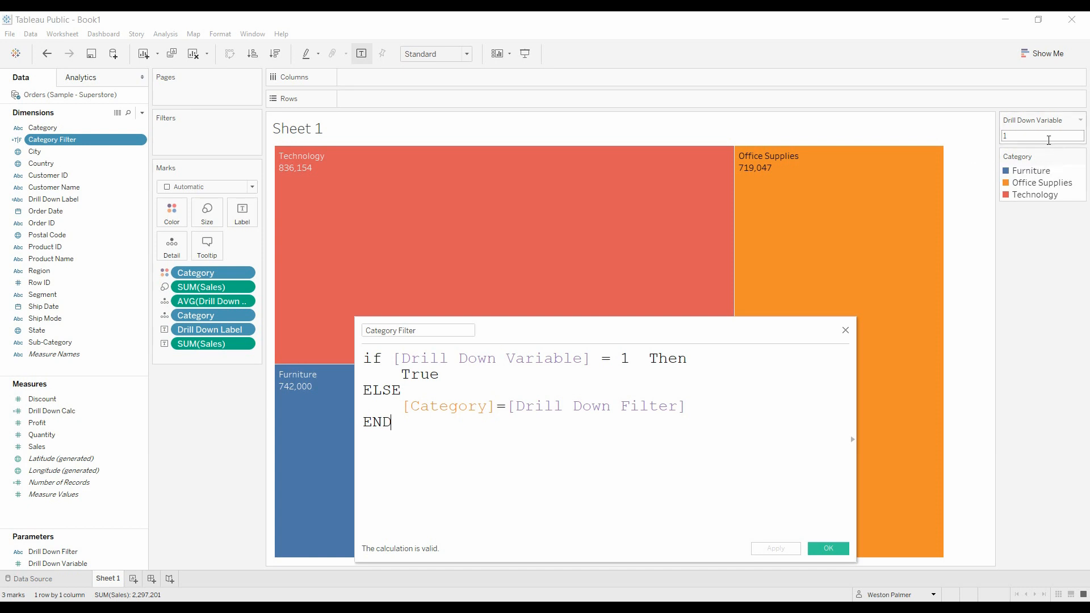
mouse_move(311, 388)
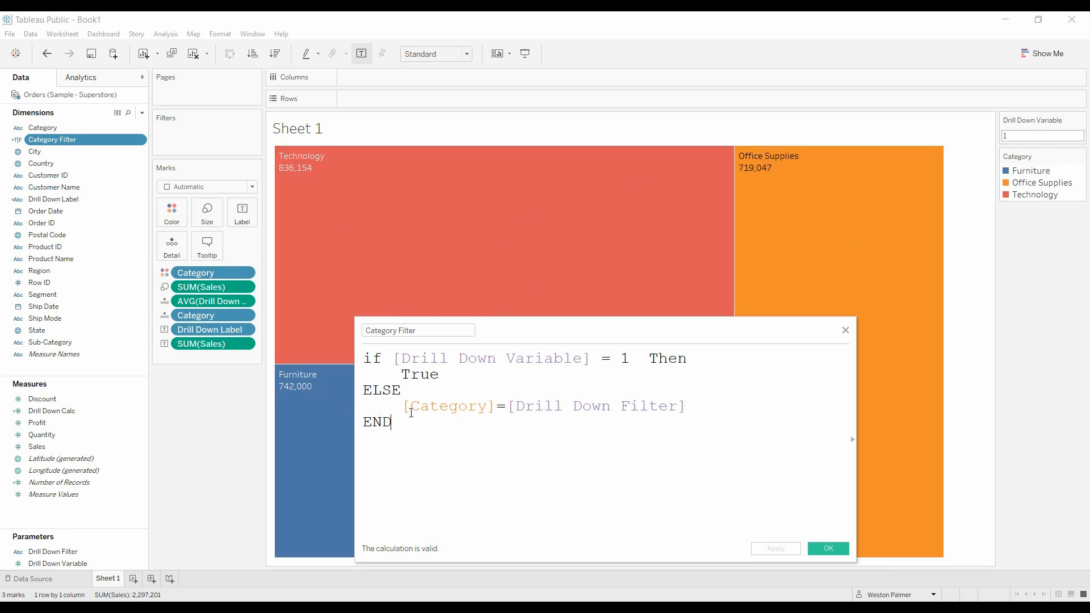
mouse_move(433, 416)
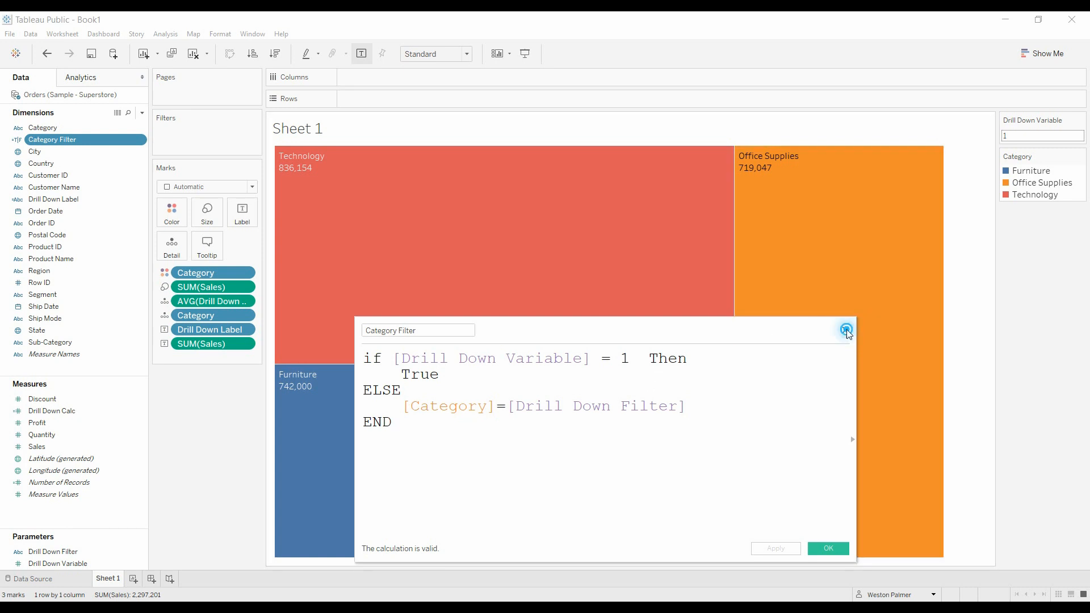
click(826, 549)
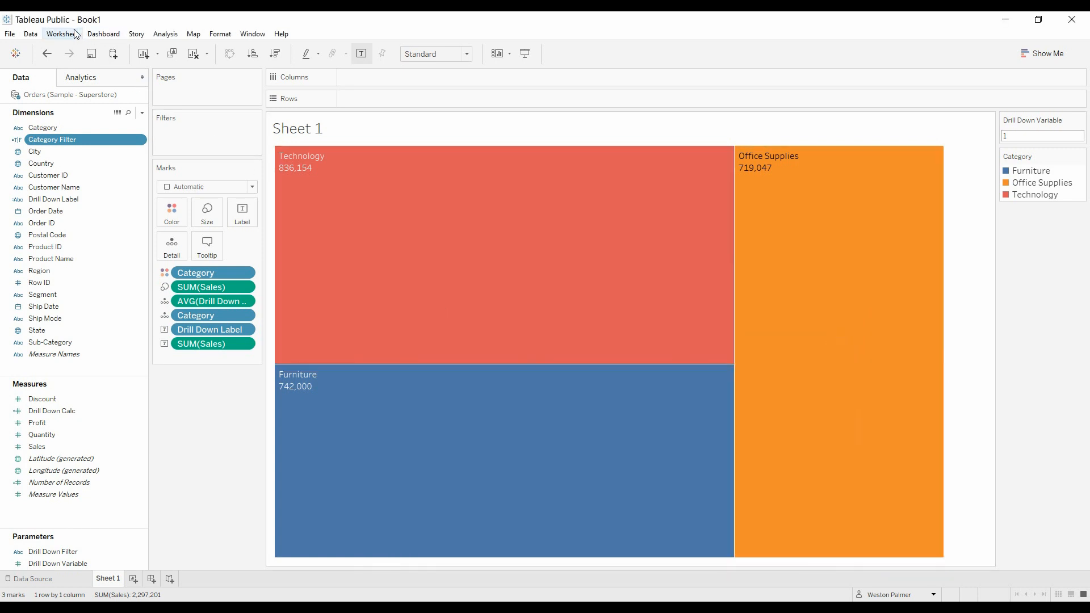
click(61, 33)
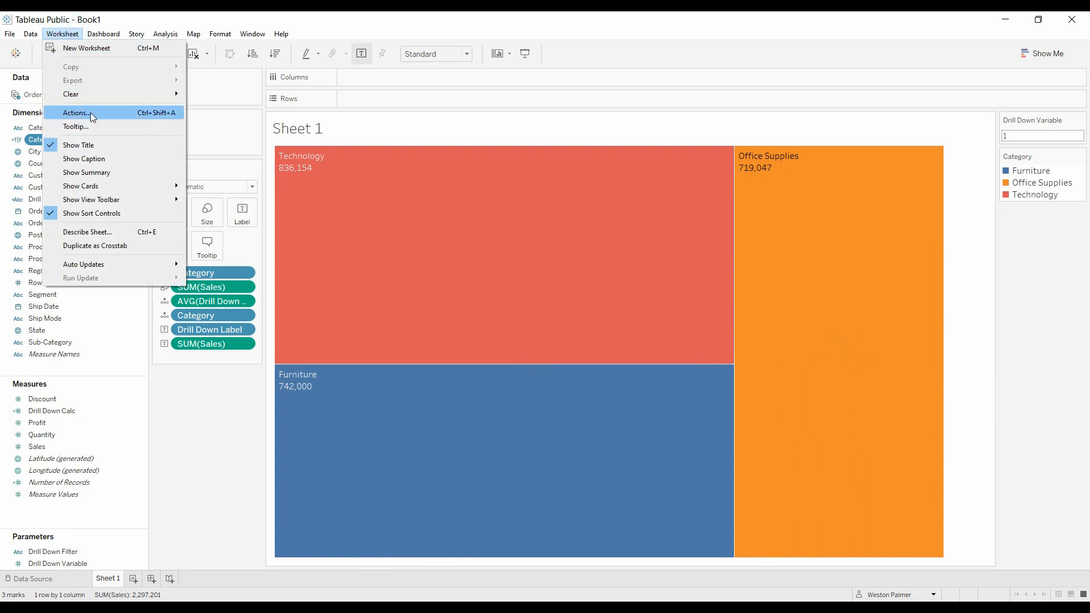
click(75, 112)
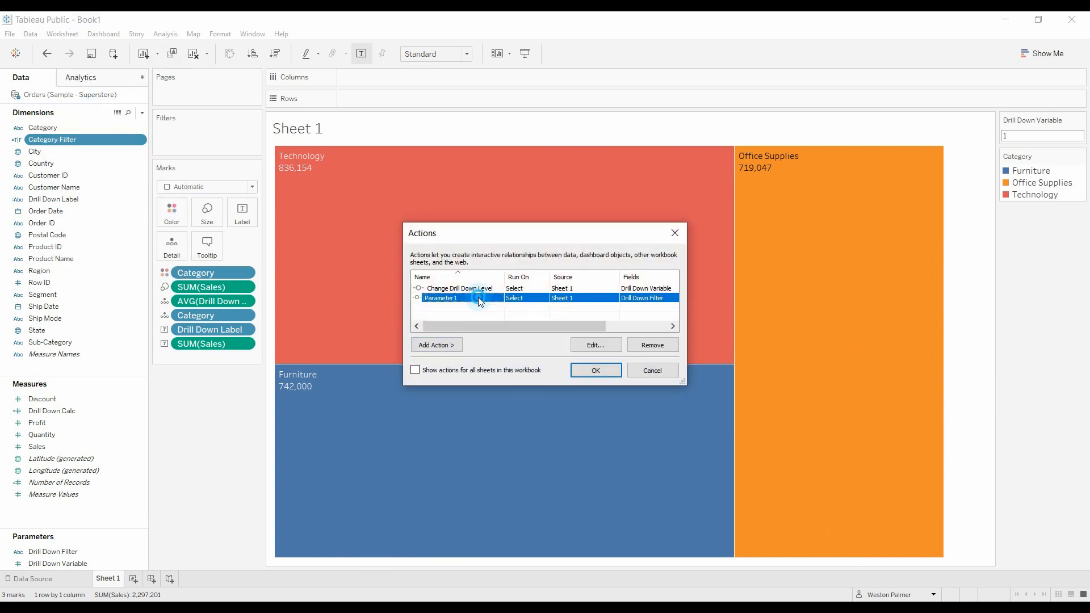
click(594, 344)
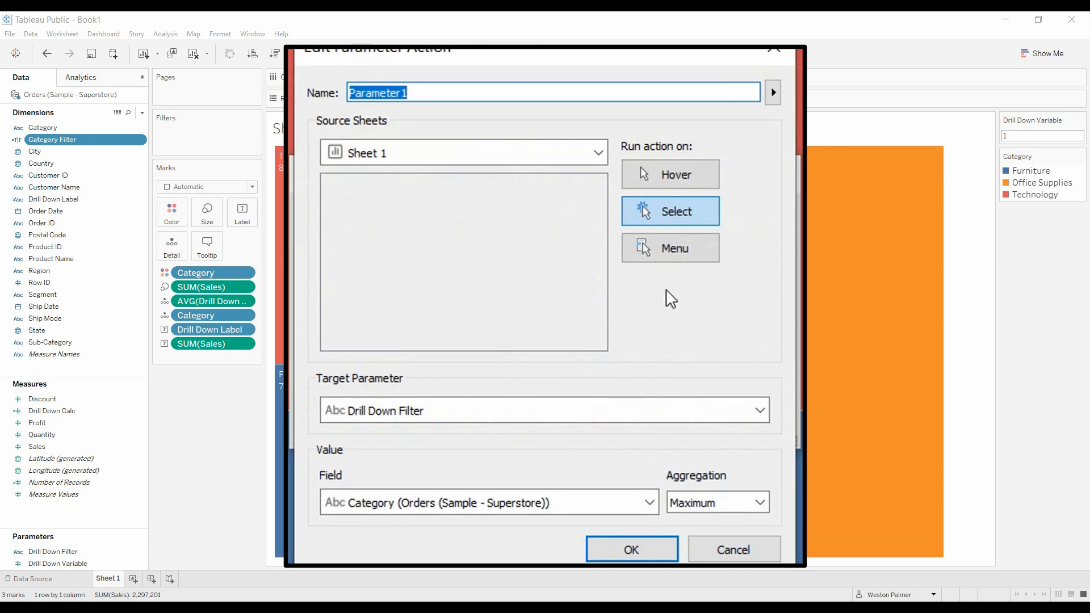
mouse_move(385, 438)
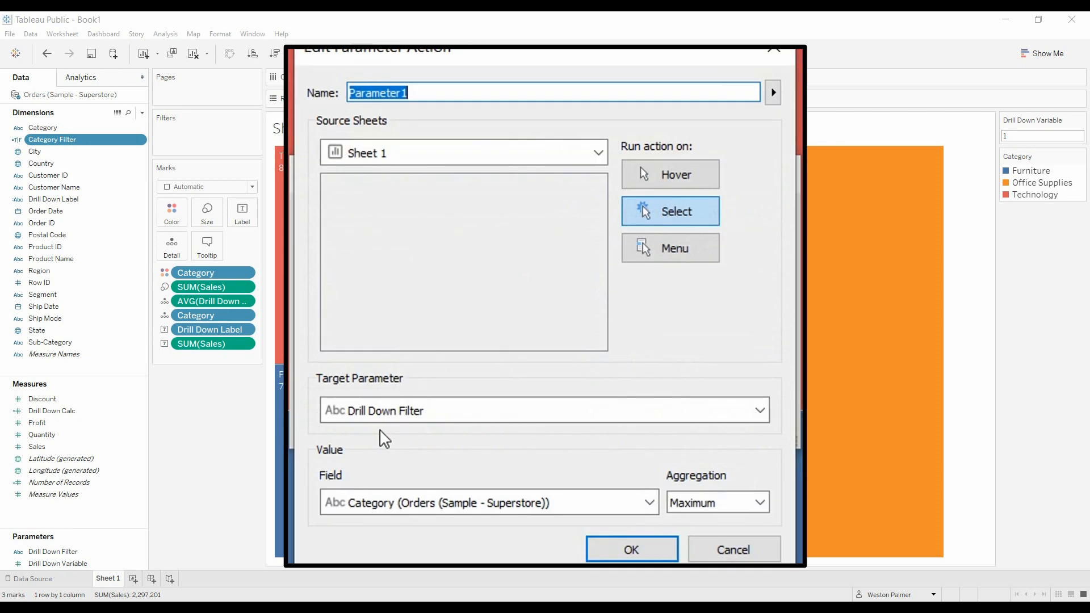
mouse_move(411, 431)
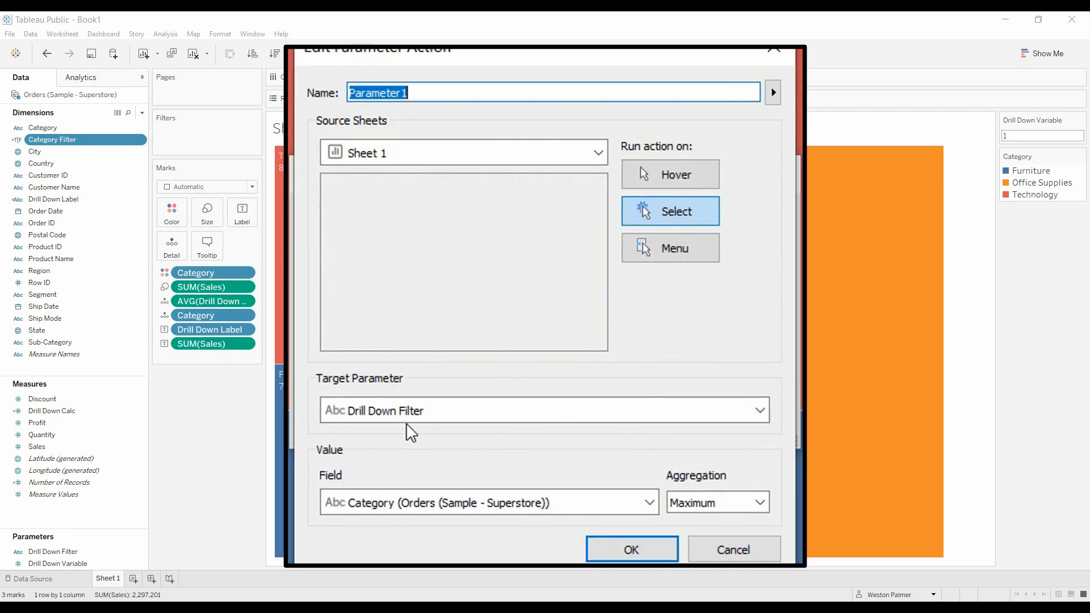
mouse_move(355, 544)
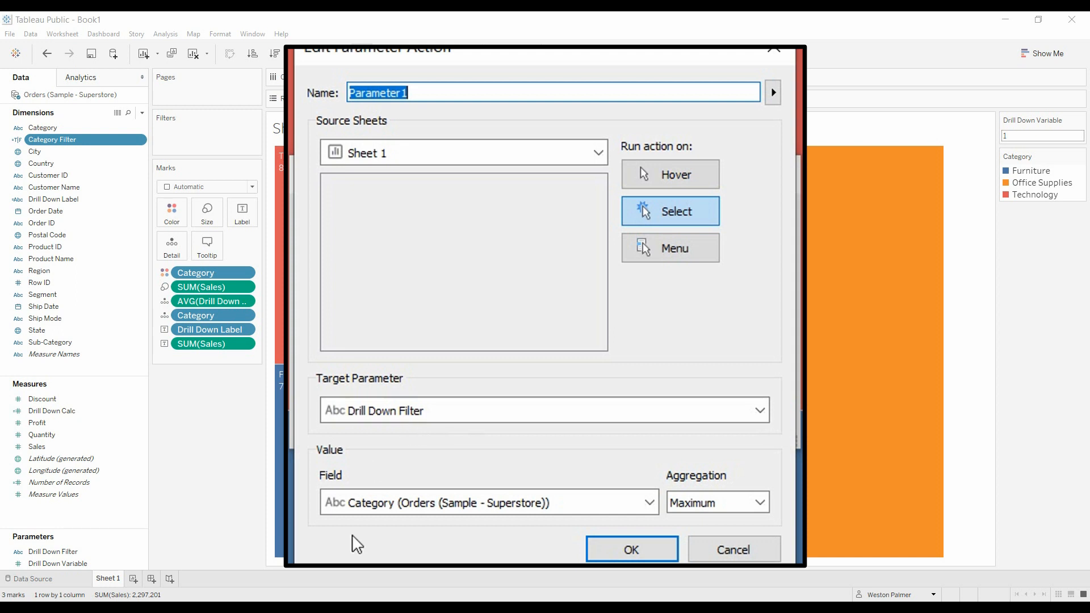
mouse_move(393, 521)
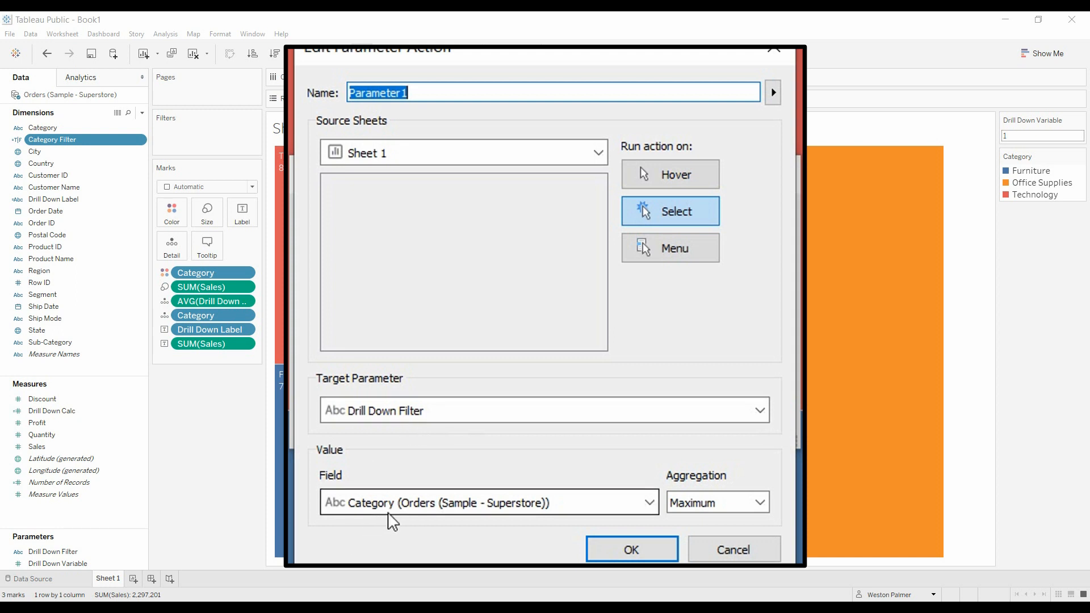
mouse_move(395, 517)
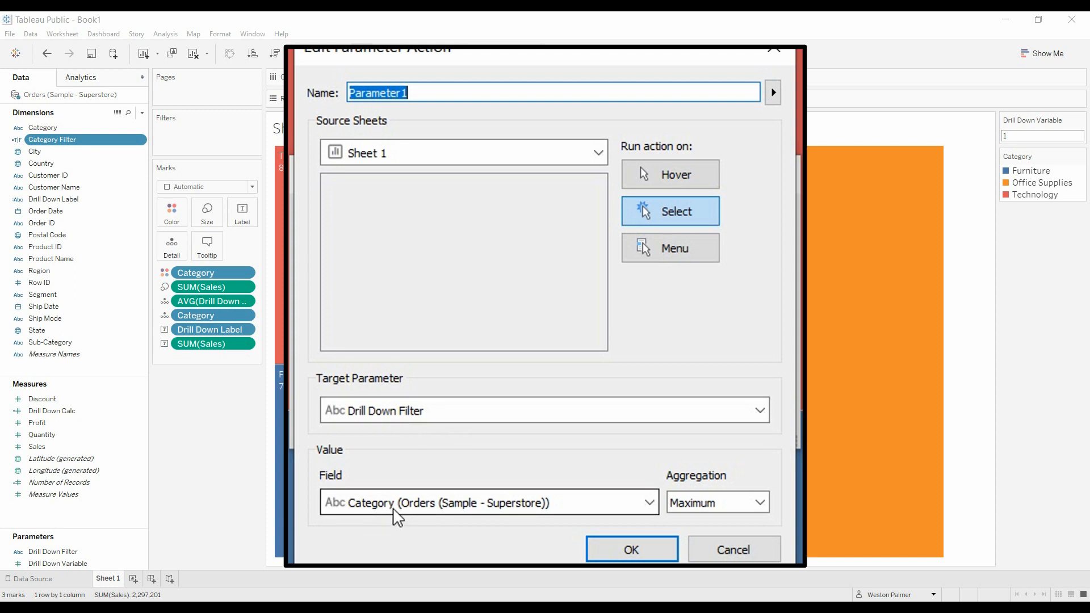
click(630, 550)
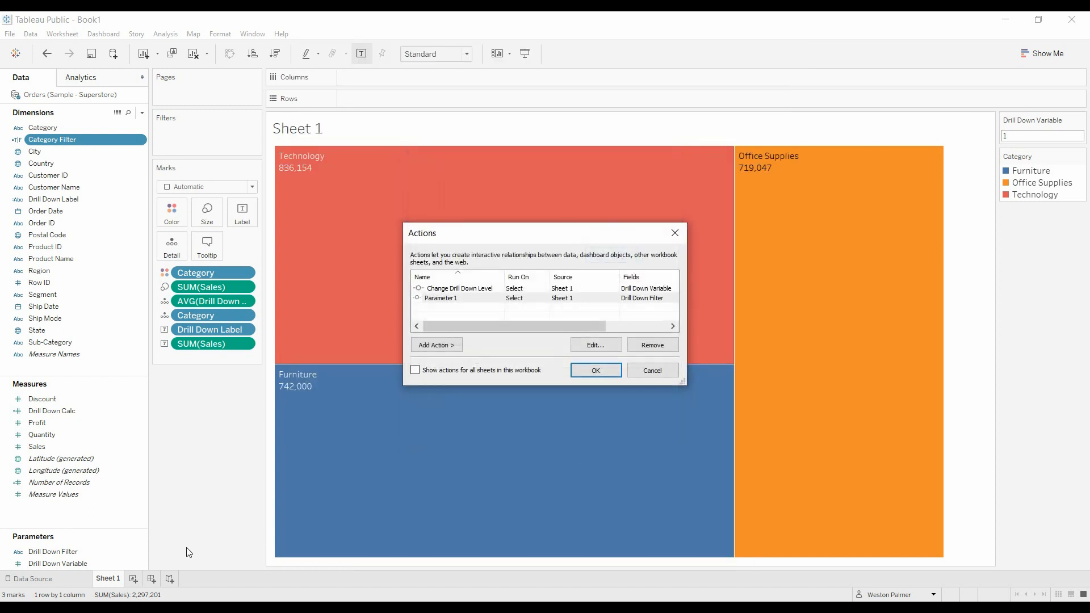
click(594, 370)
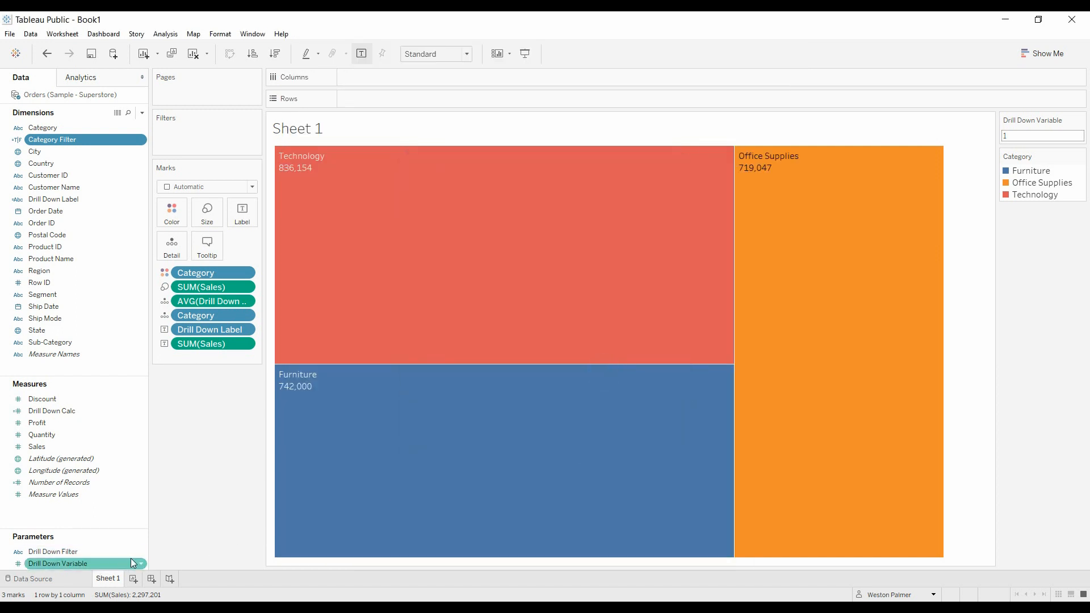
Show the Drill Down Filter parameter control on the sheet
right_click(54, 551)
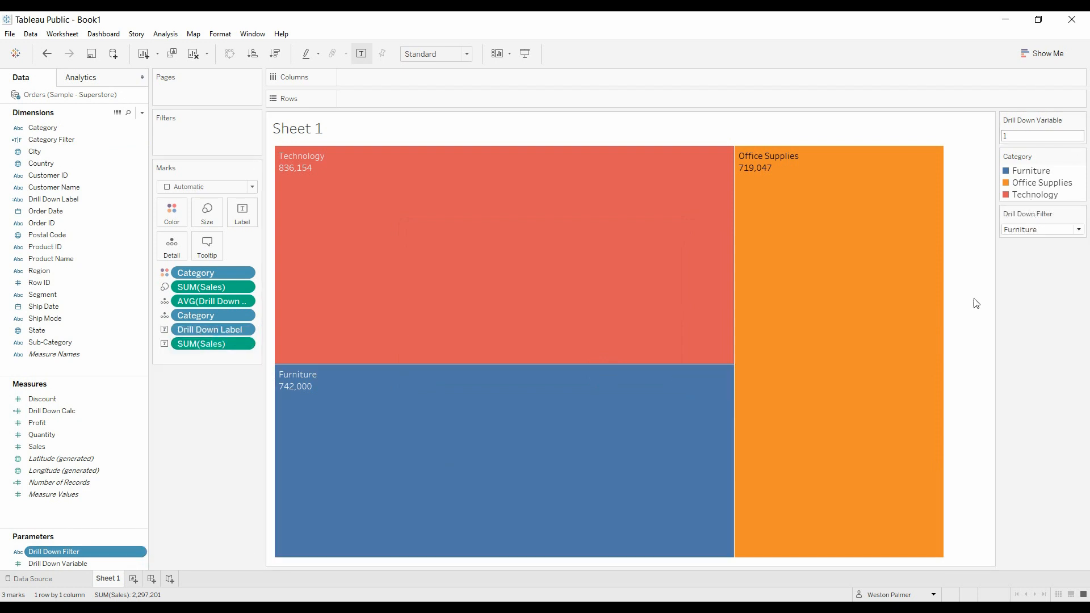
mouse_move(821, 438)
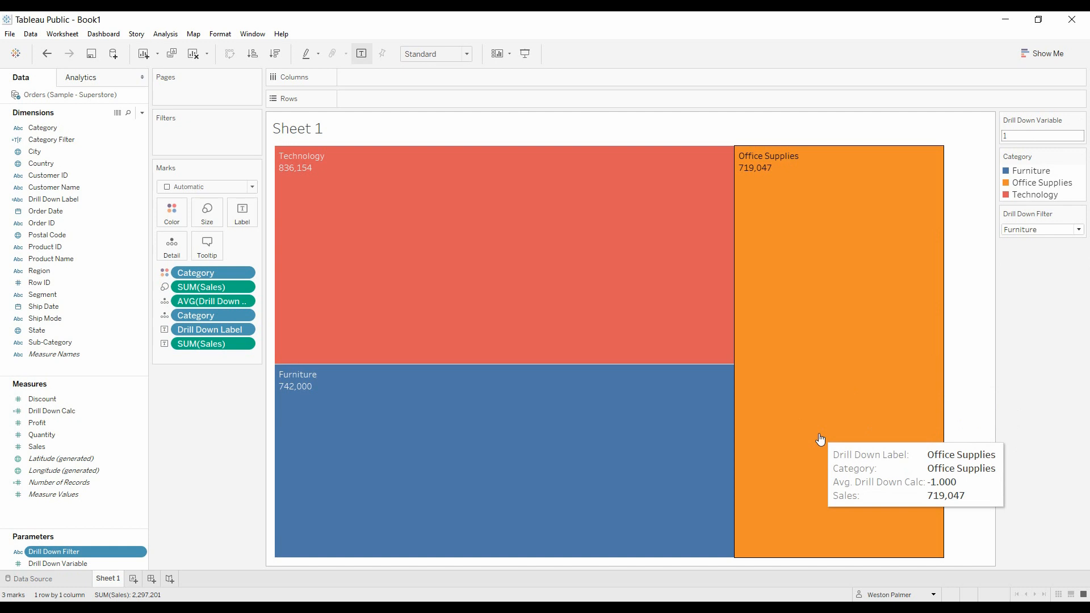
mouse_move(788, 422)
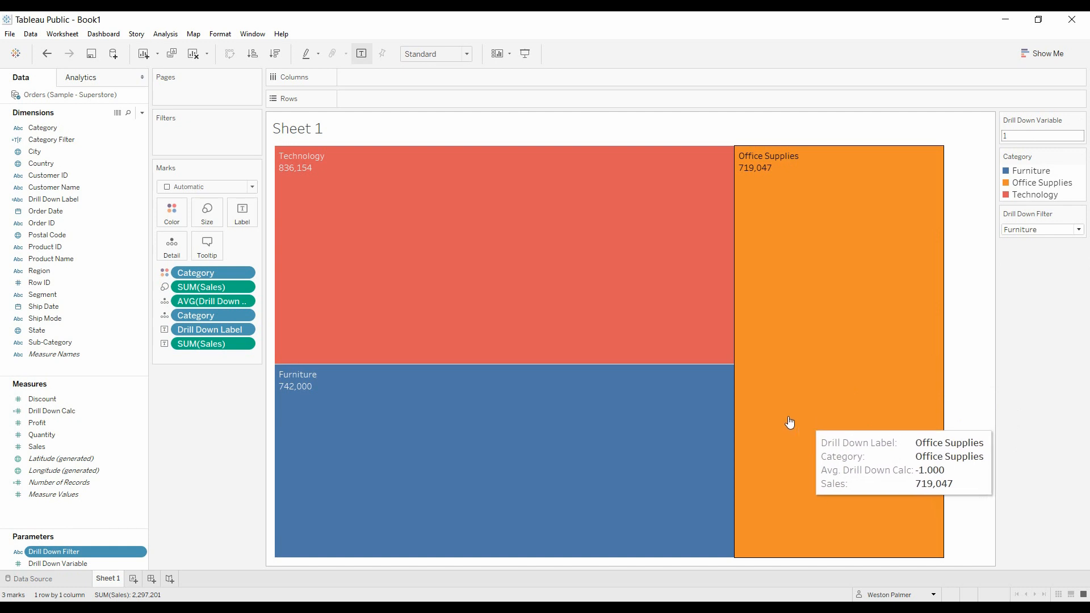
mouse_move(773, 221)
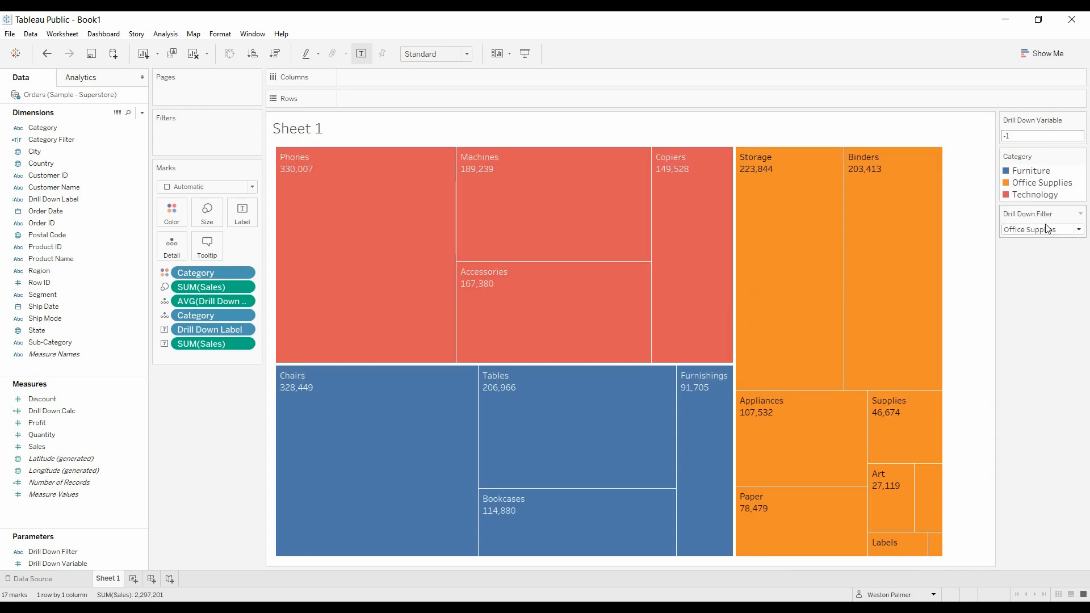
mouse_move(905, 384)
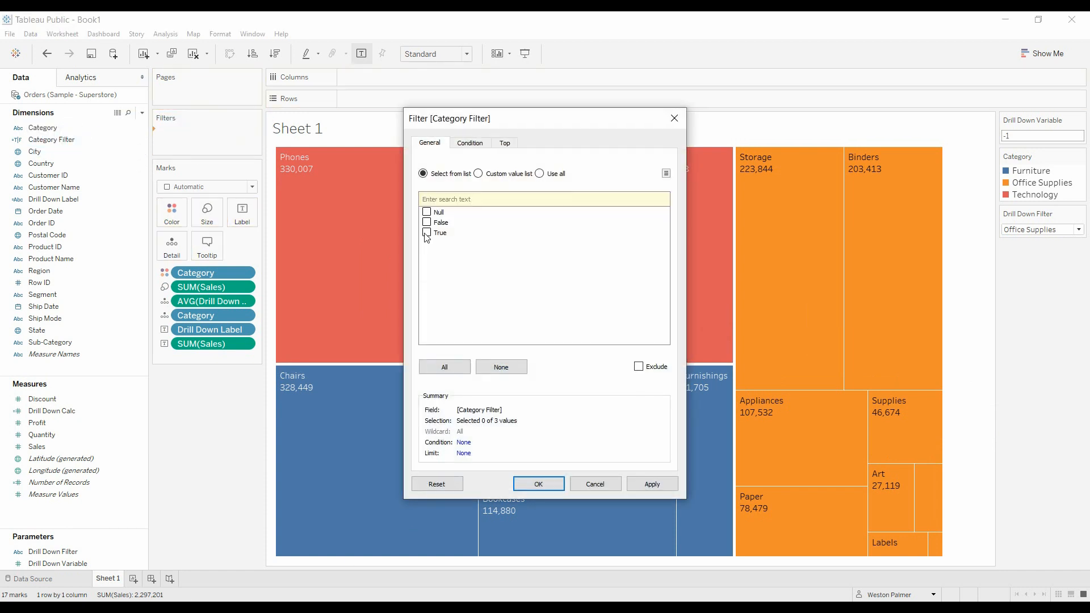
Keep only Category Filter True and apply it to the treemap
click(426, 241)
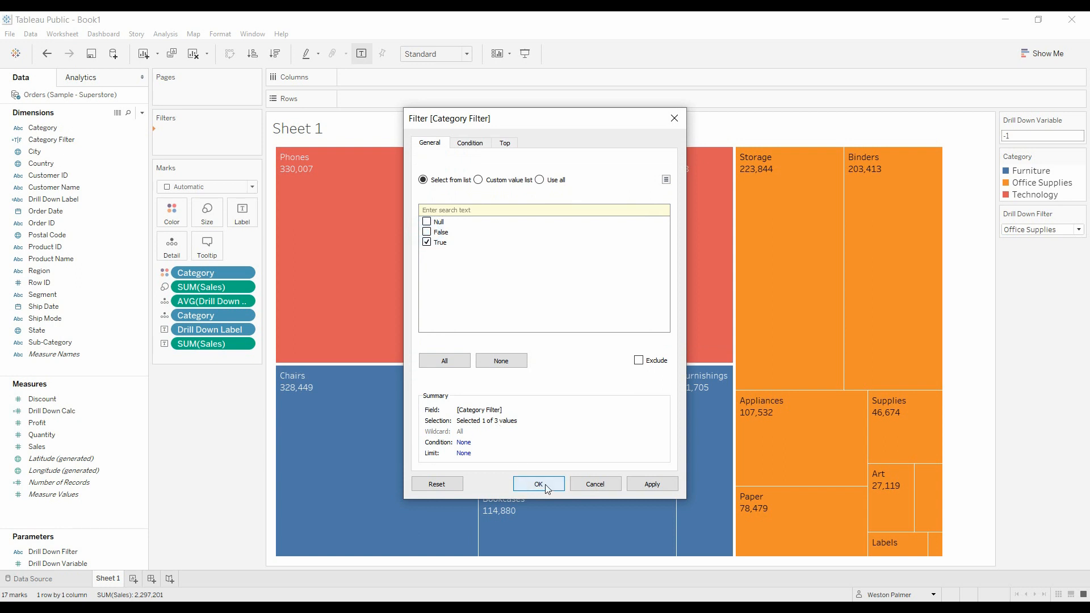
click(538, 483)
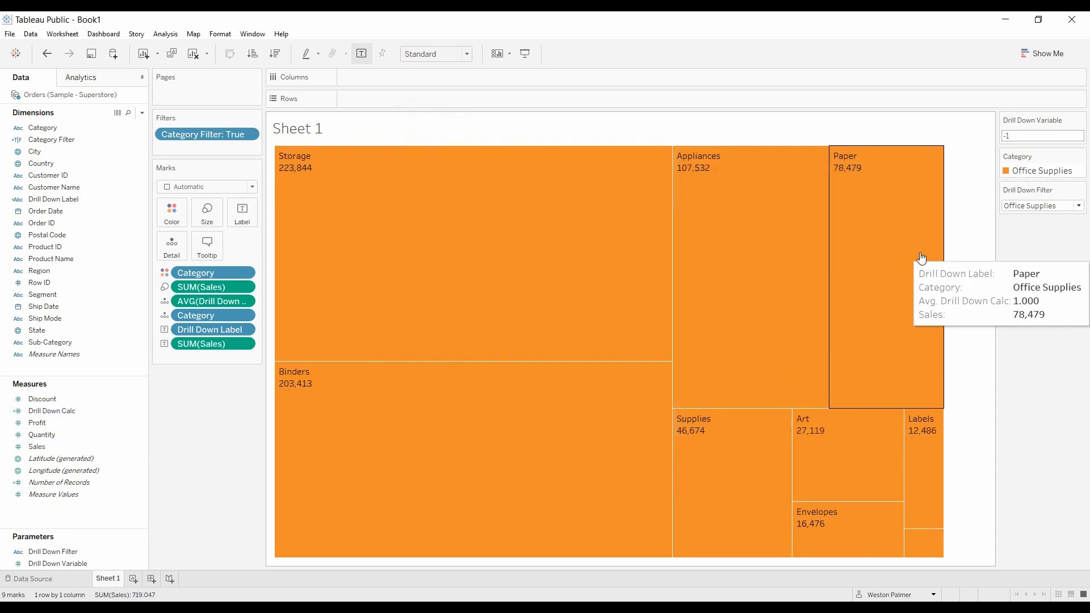
mouse_move(858, 309)
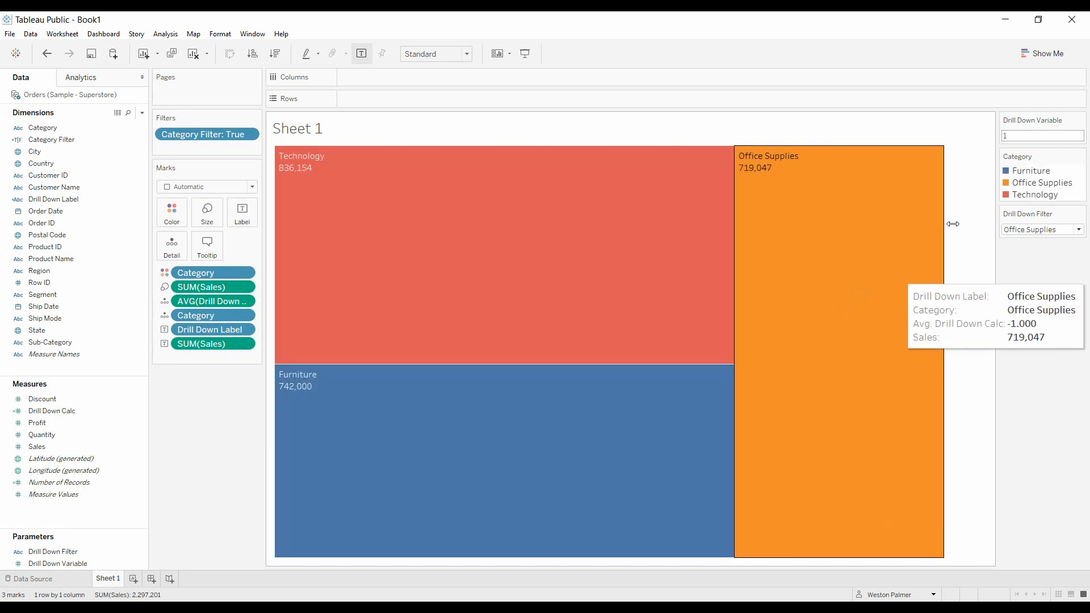
mouse_move(1026, 259)
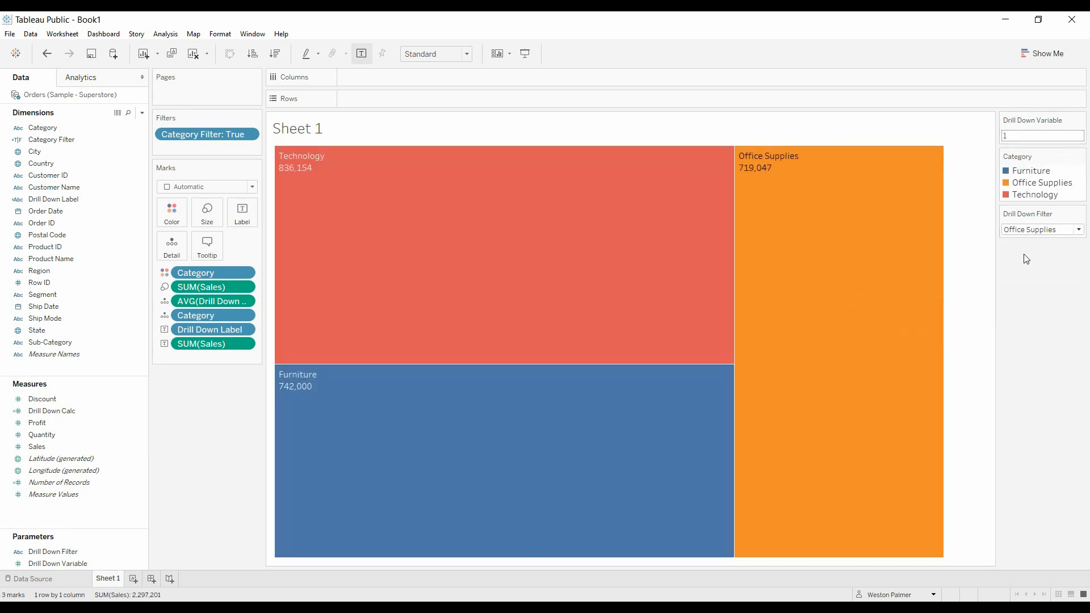
mouse_move(599, 315)
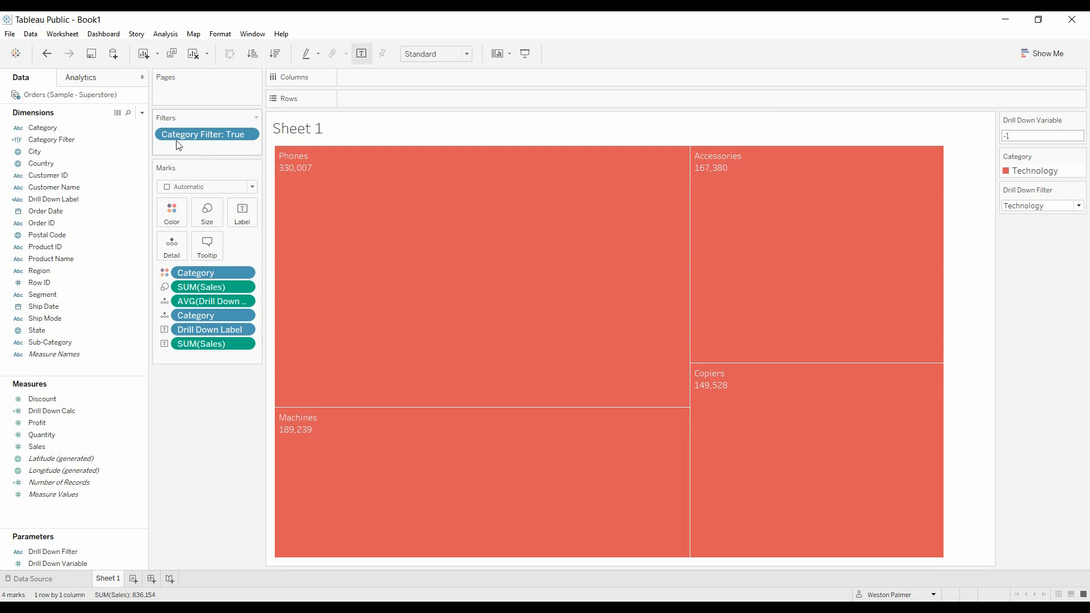
mouse_move(207, 134)
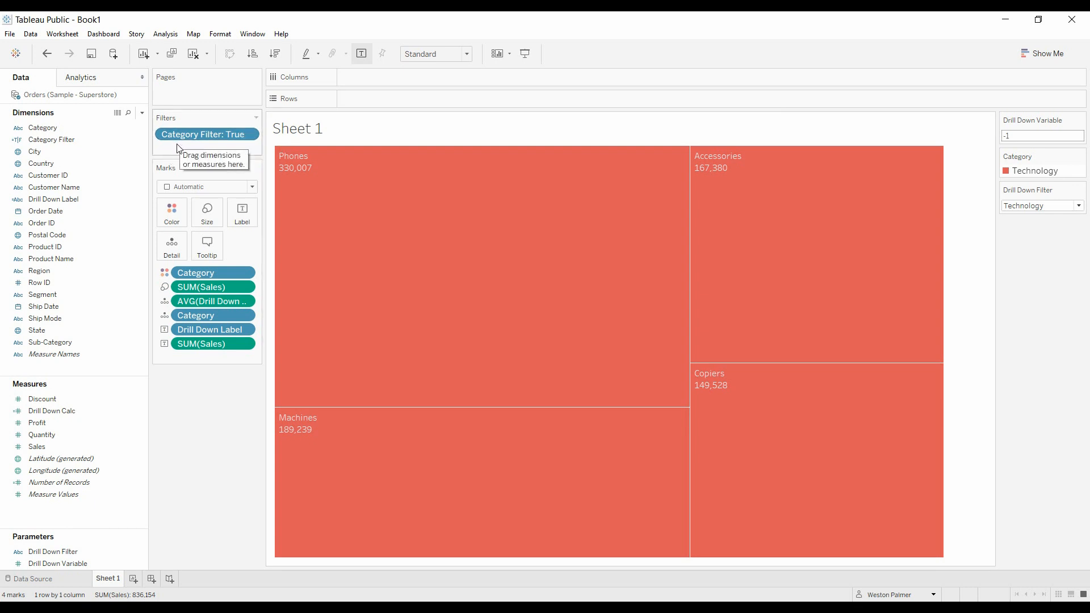
Review the Category Filter calculation and close it unchanged
double_click(51, 139)
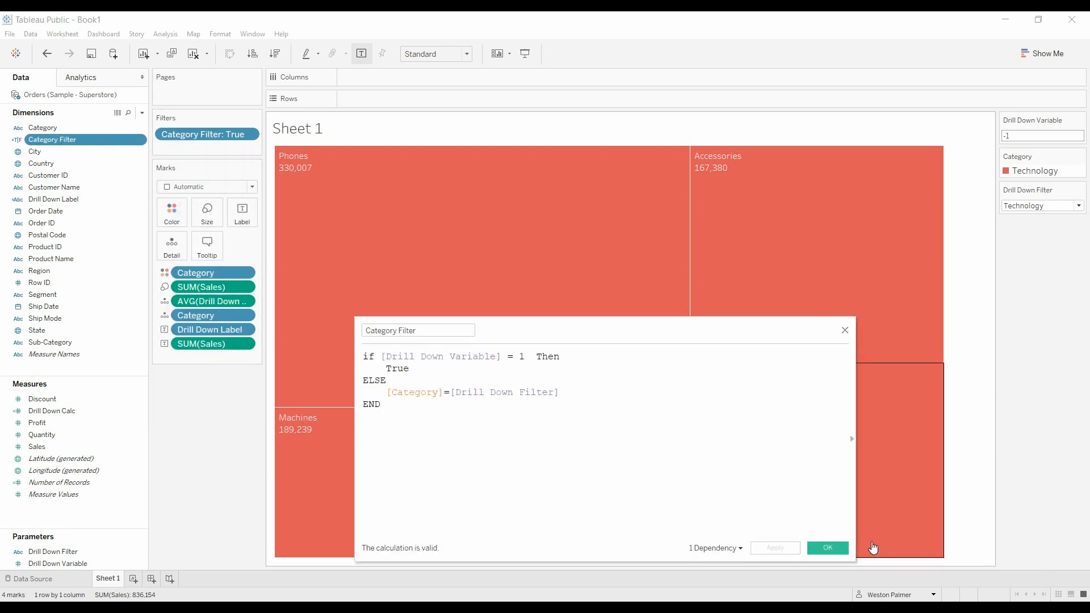
click(827, 547)
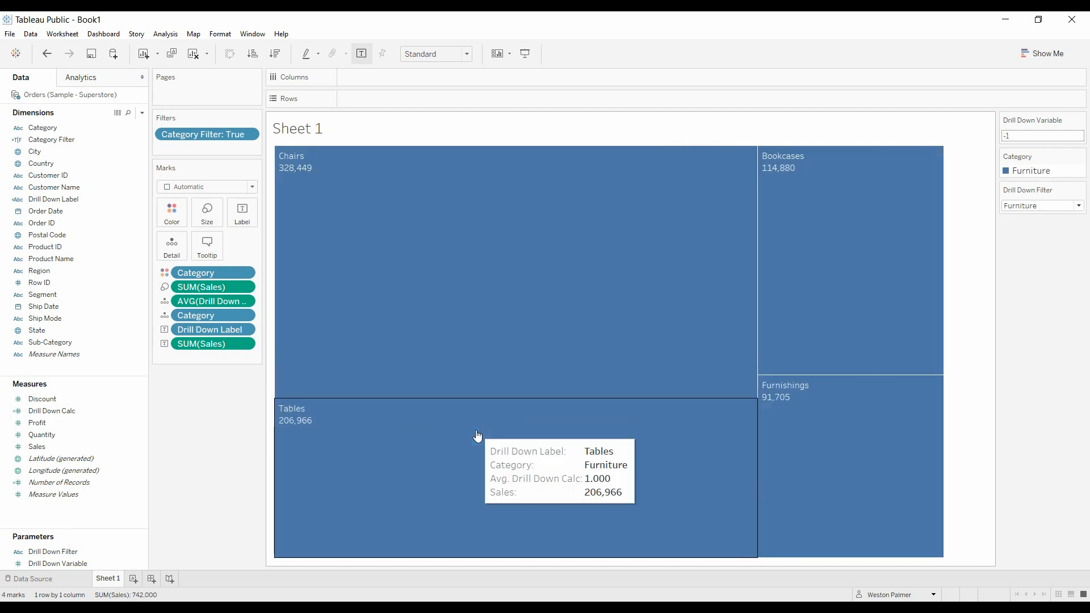
mouse_move(474, 428)
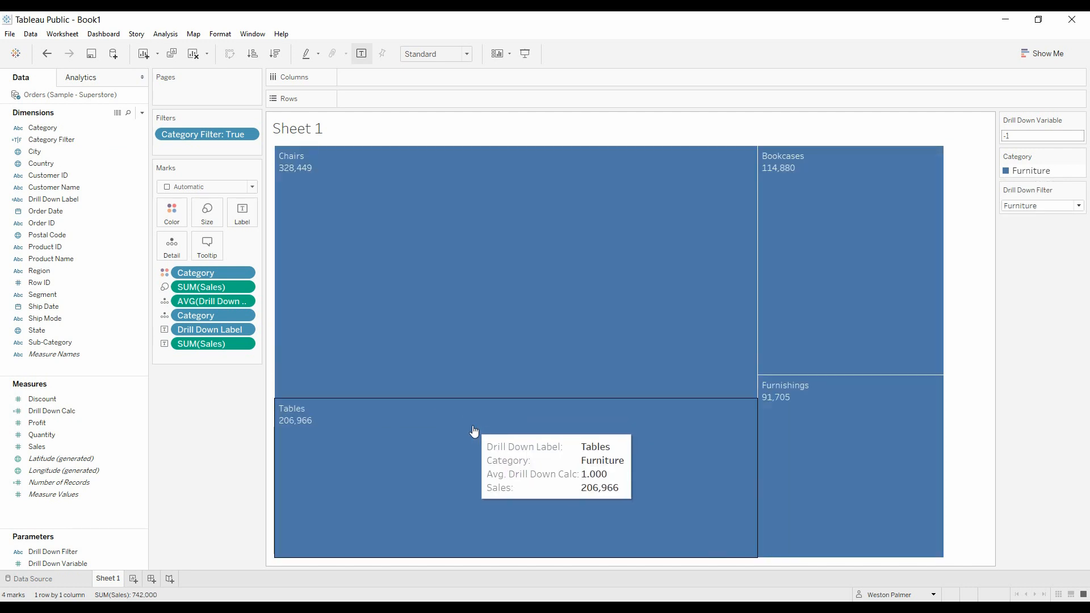